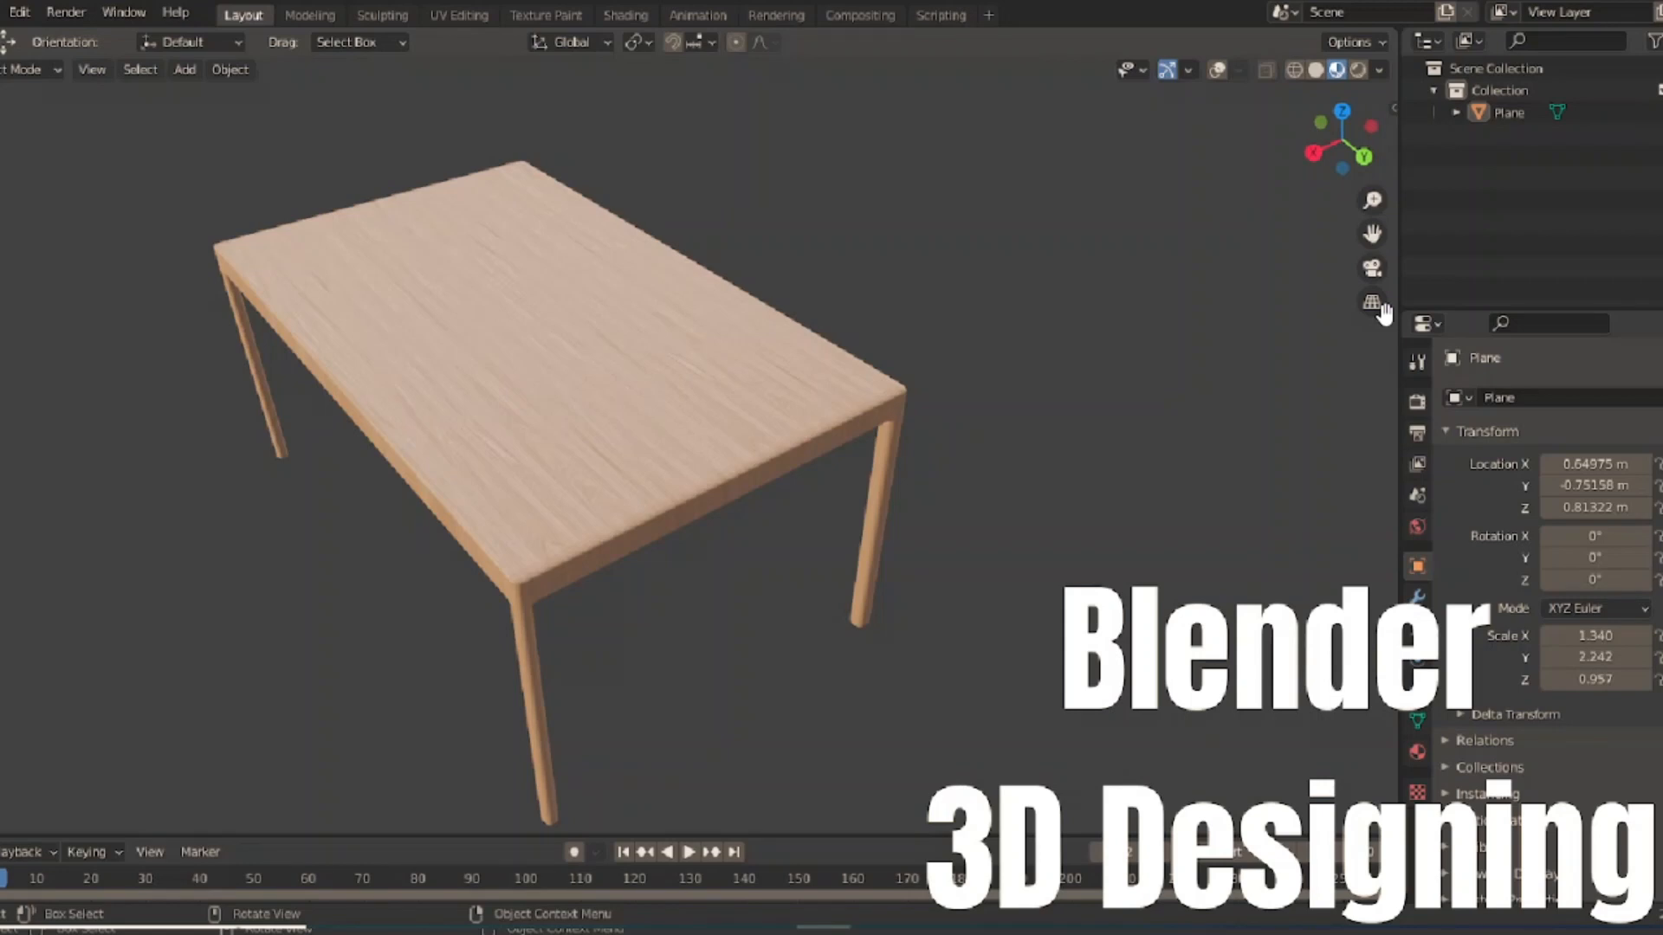
mouse_move(390, 348)
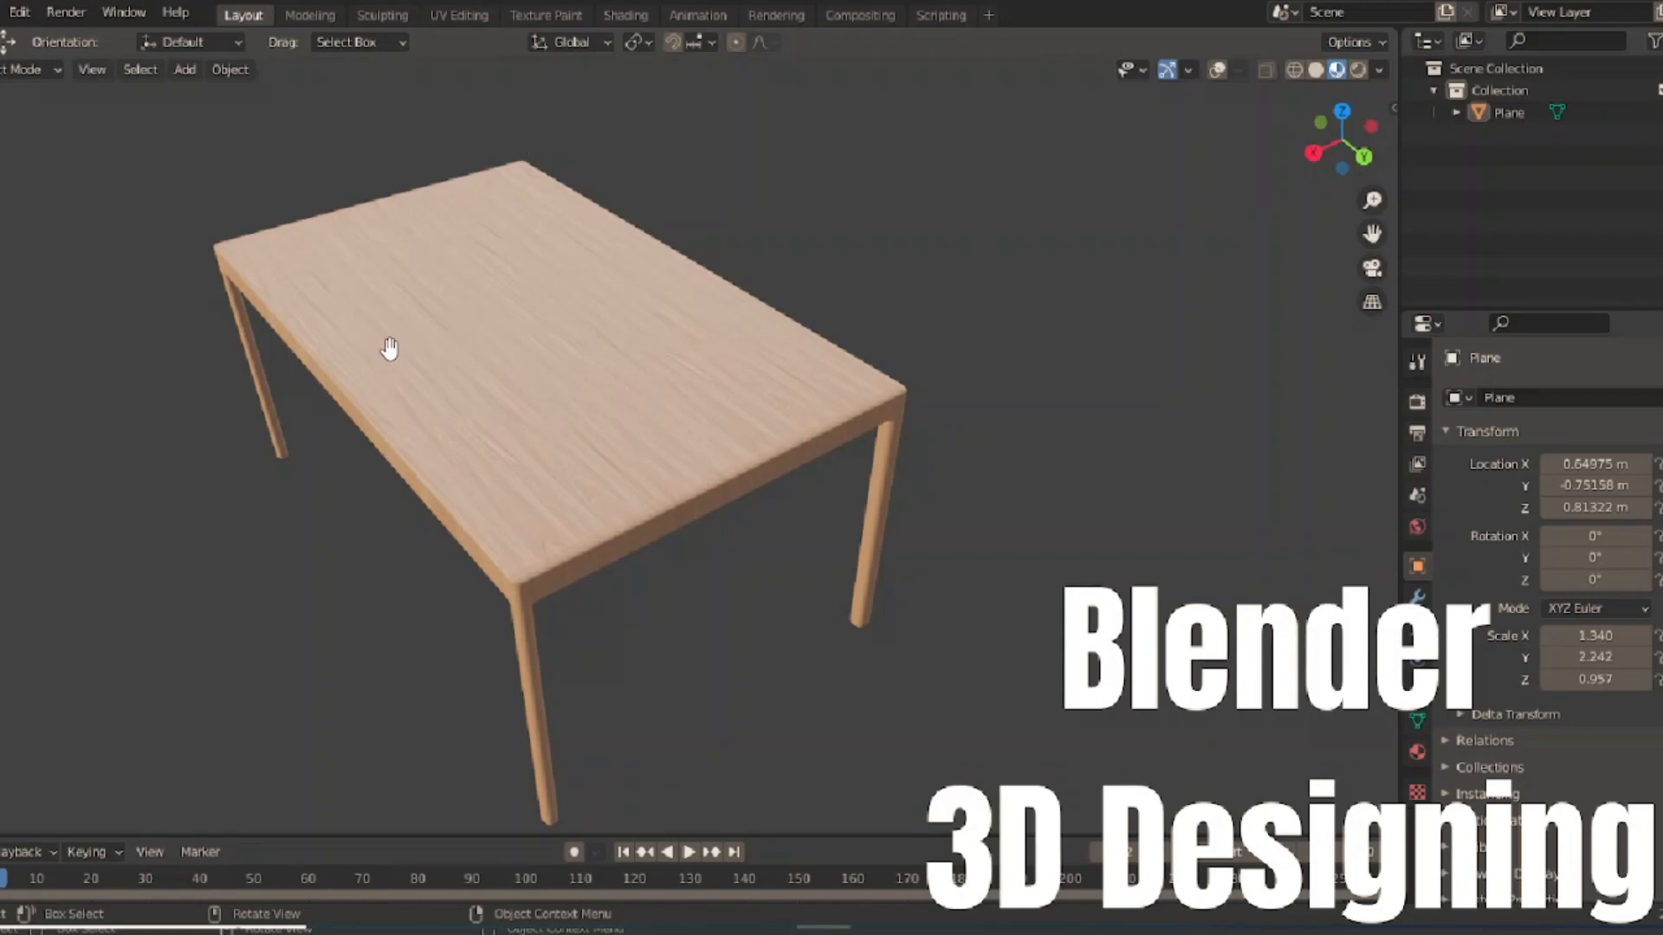
mouse_move(1181, 121)
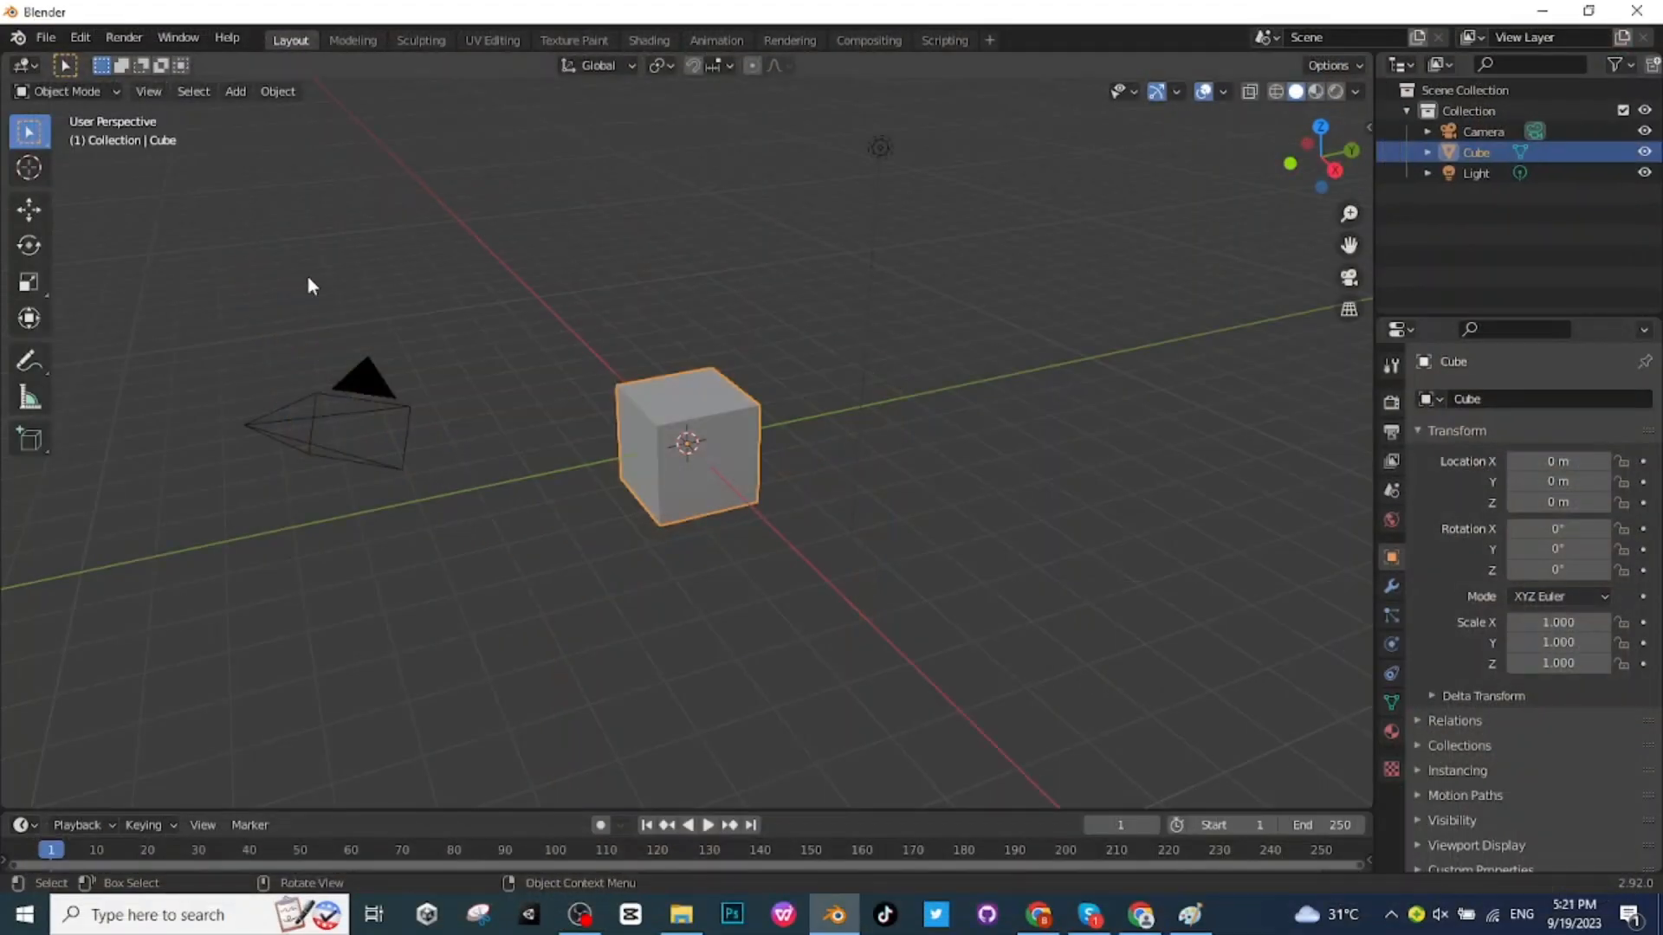
Delete the default cube, camera and light, add a plane and scale it 4 × 2.5 × 2.
key("x")
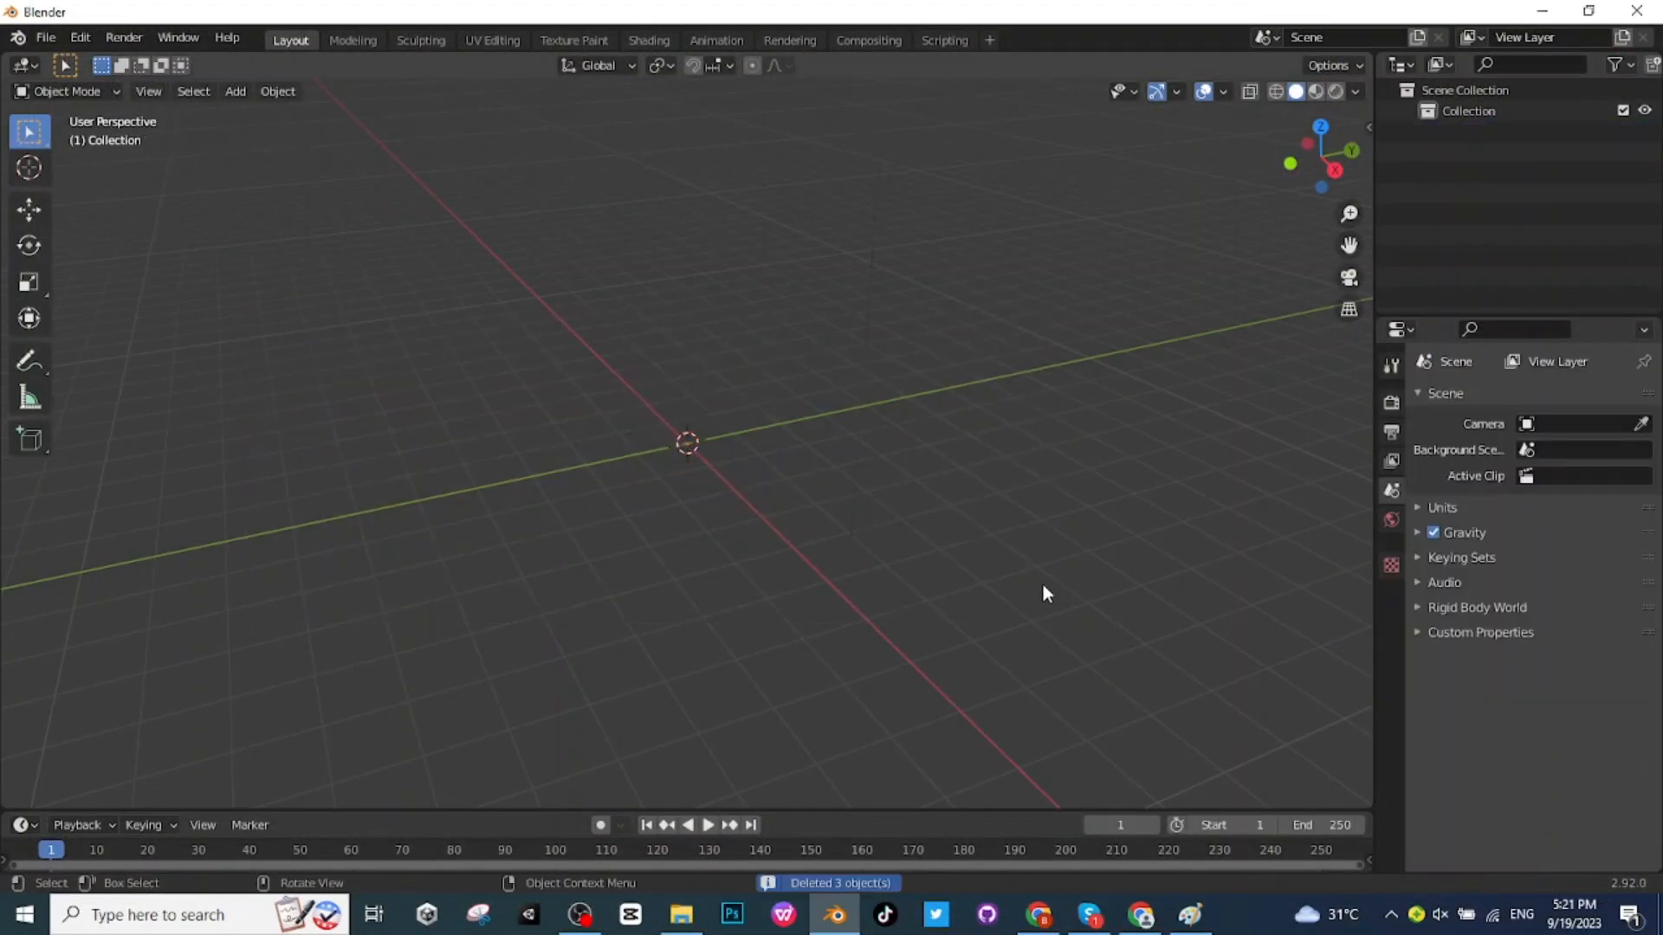
left_click(235, 91)
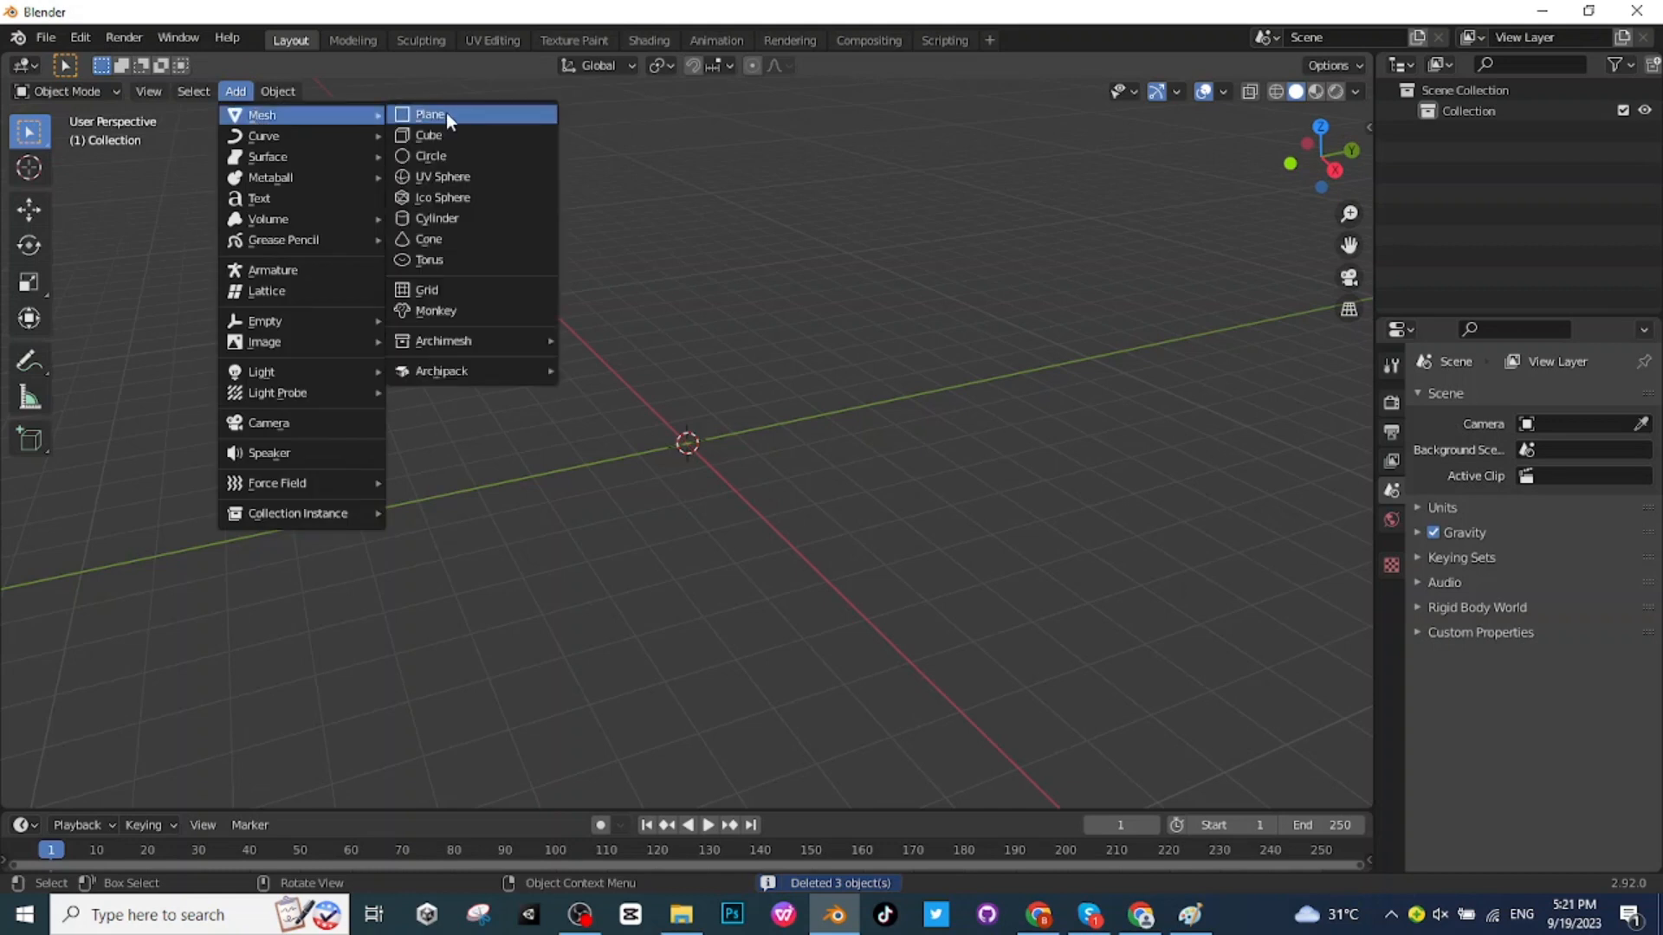
left_click(429, 114)
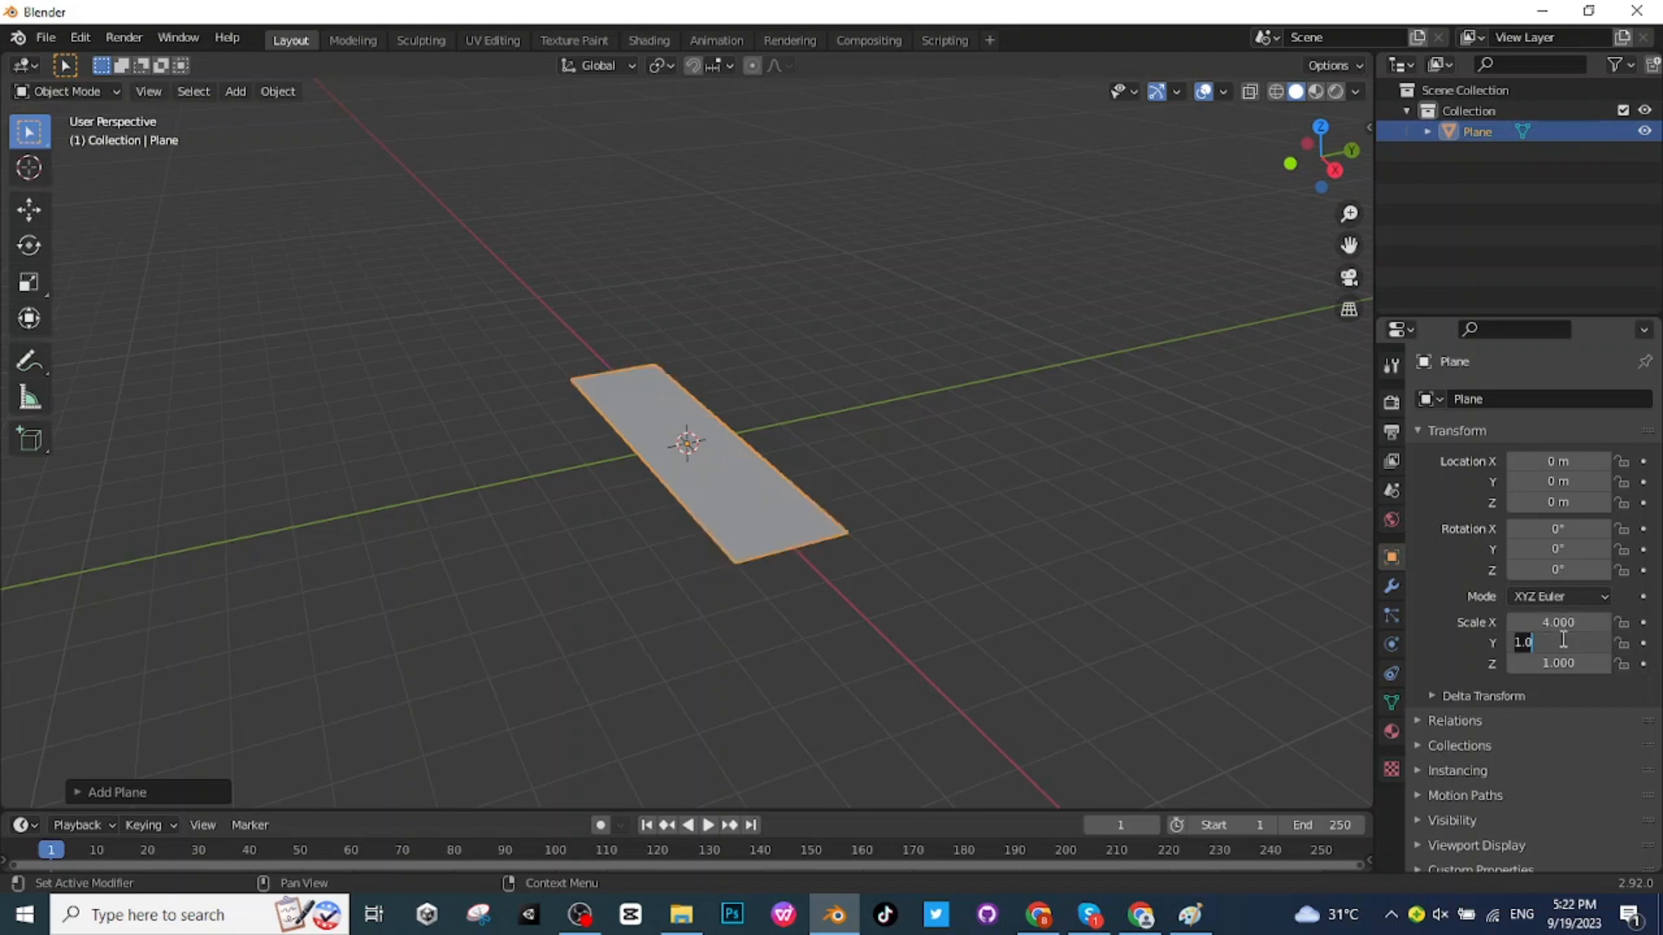
type("2")
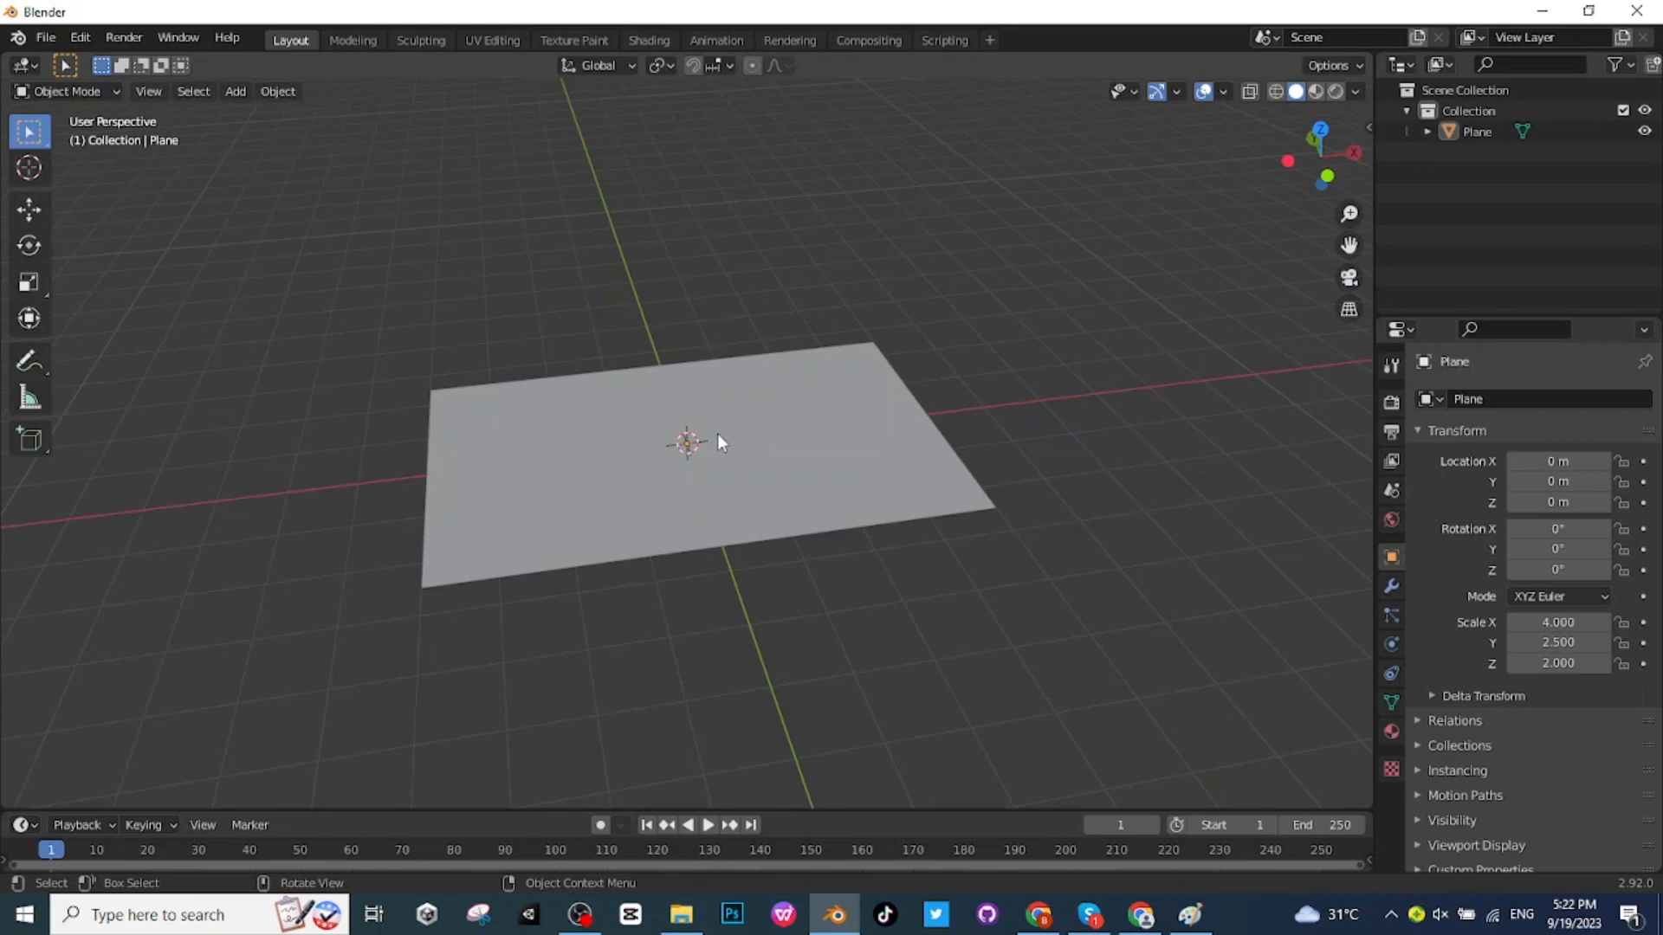
left_click(66, 92)
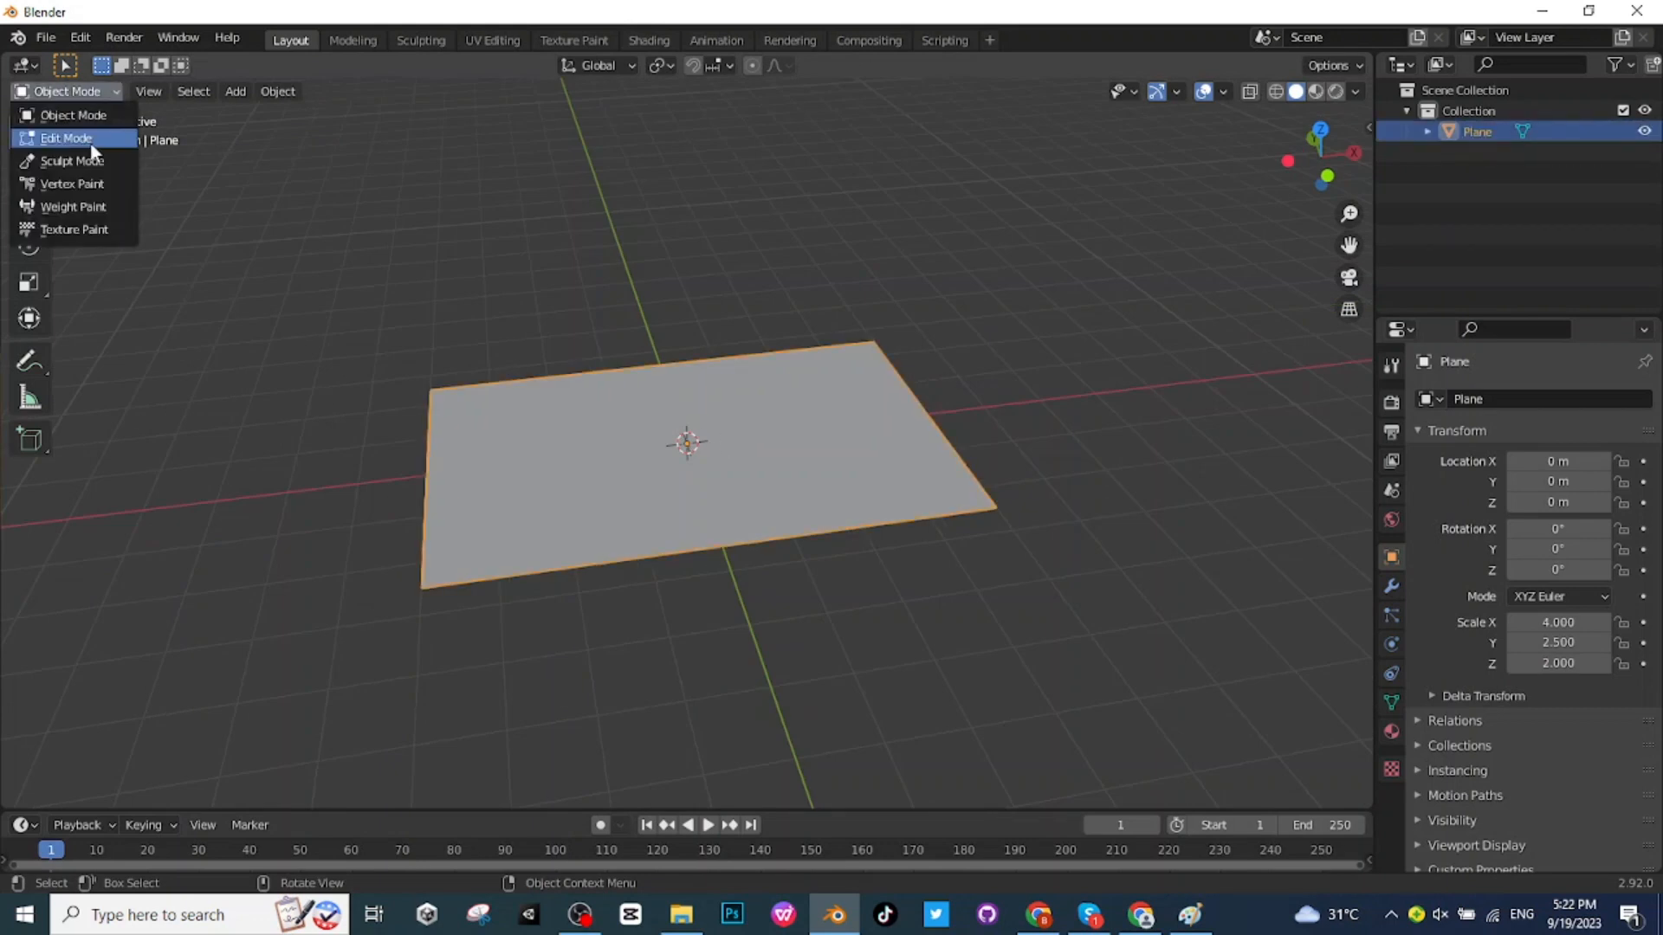
Extrude the plane into a slab and cut an edge loop near its back border.
left_click(66, 139)
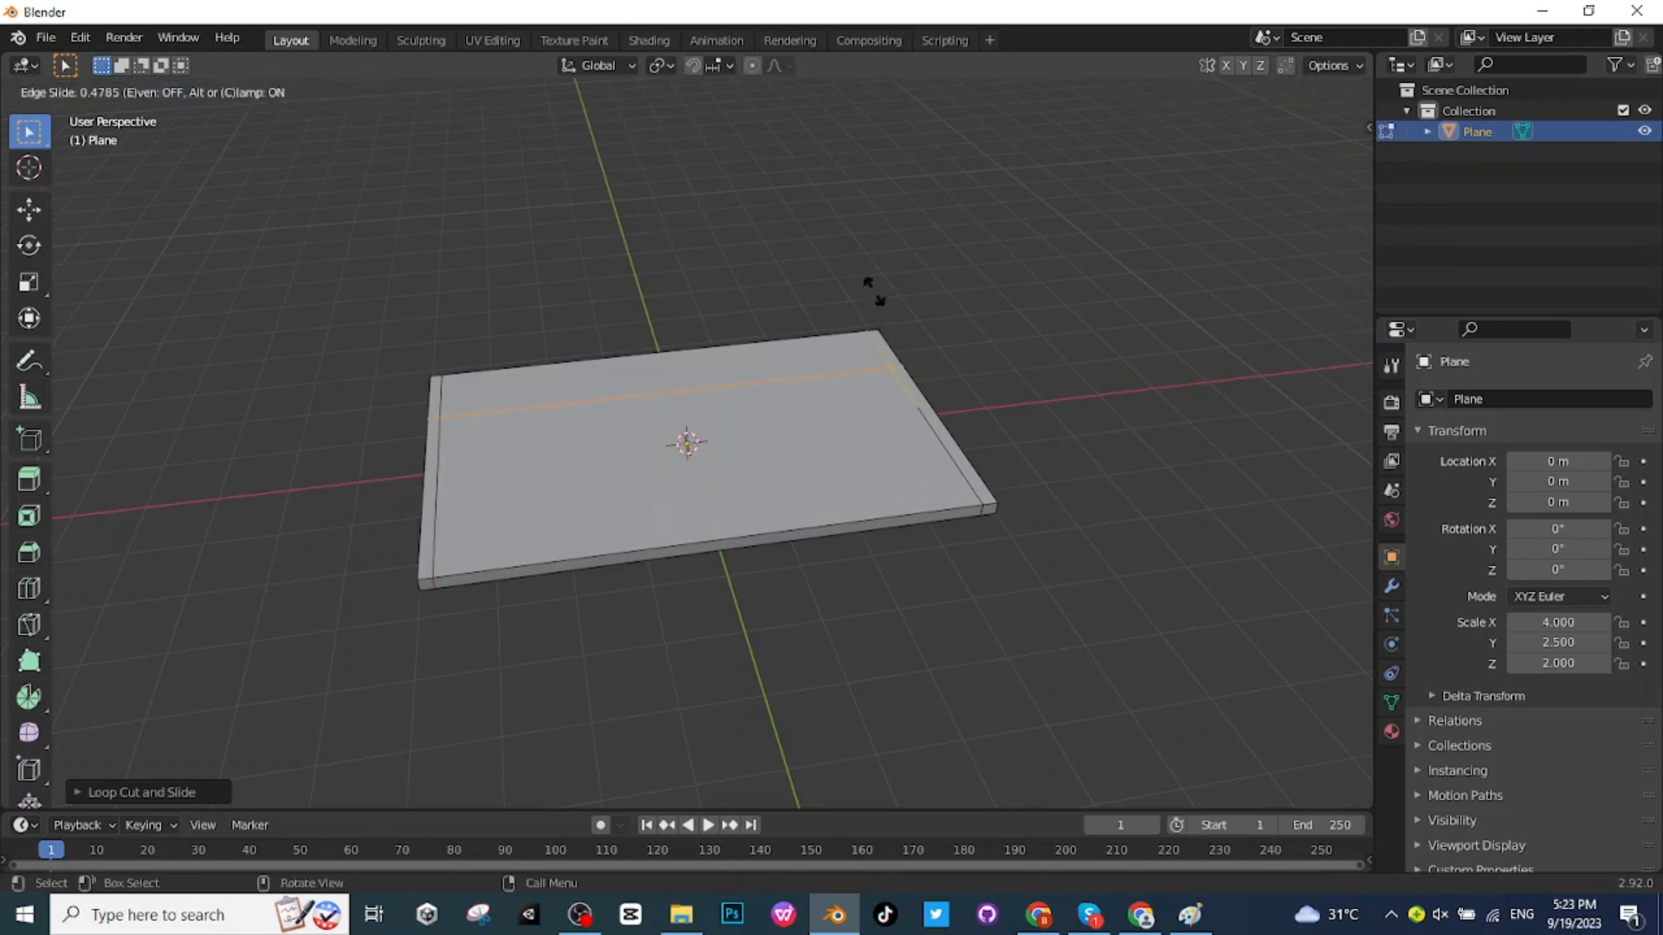
left_click(854, 352)
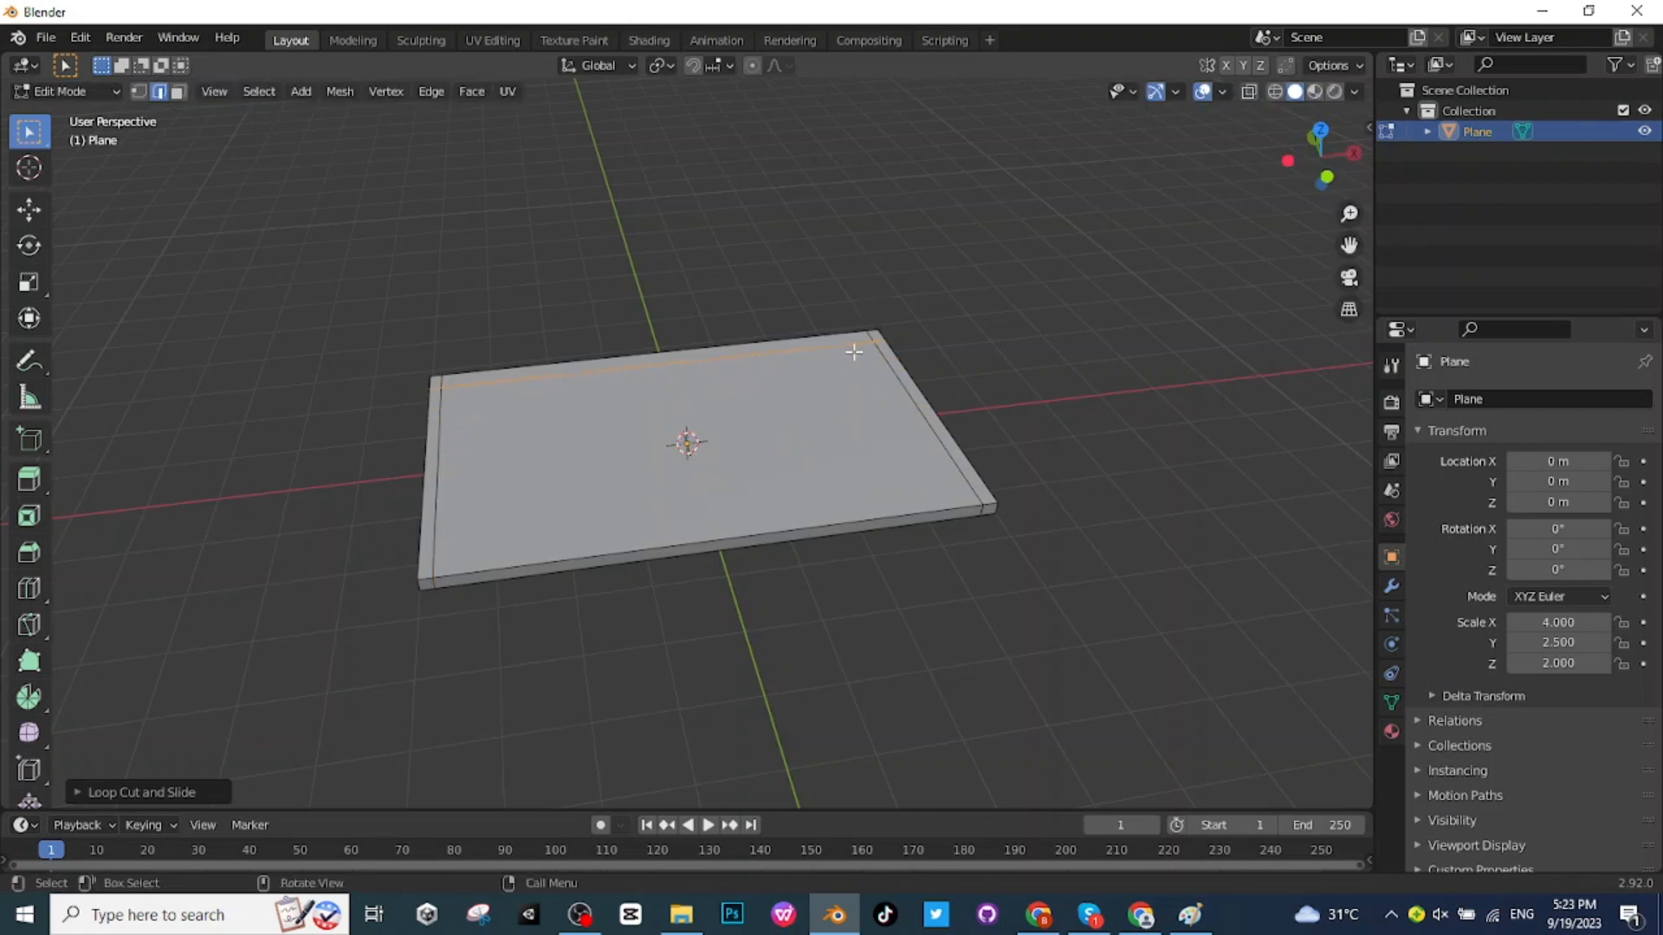
mouse_move(885, 437)
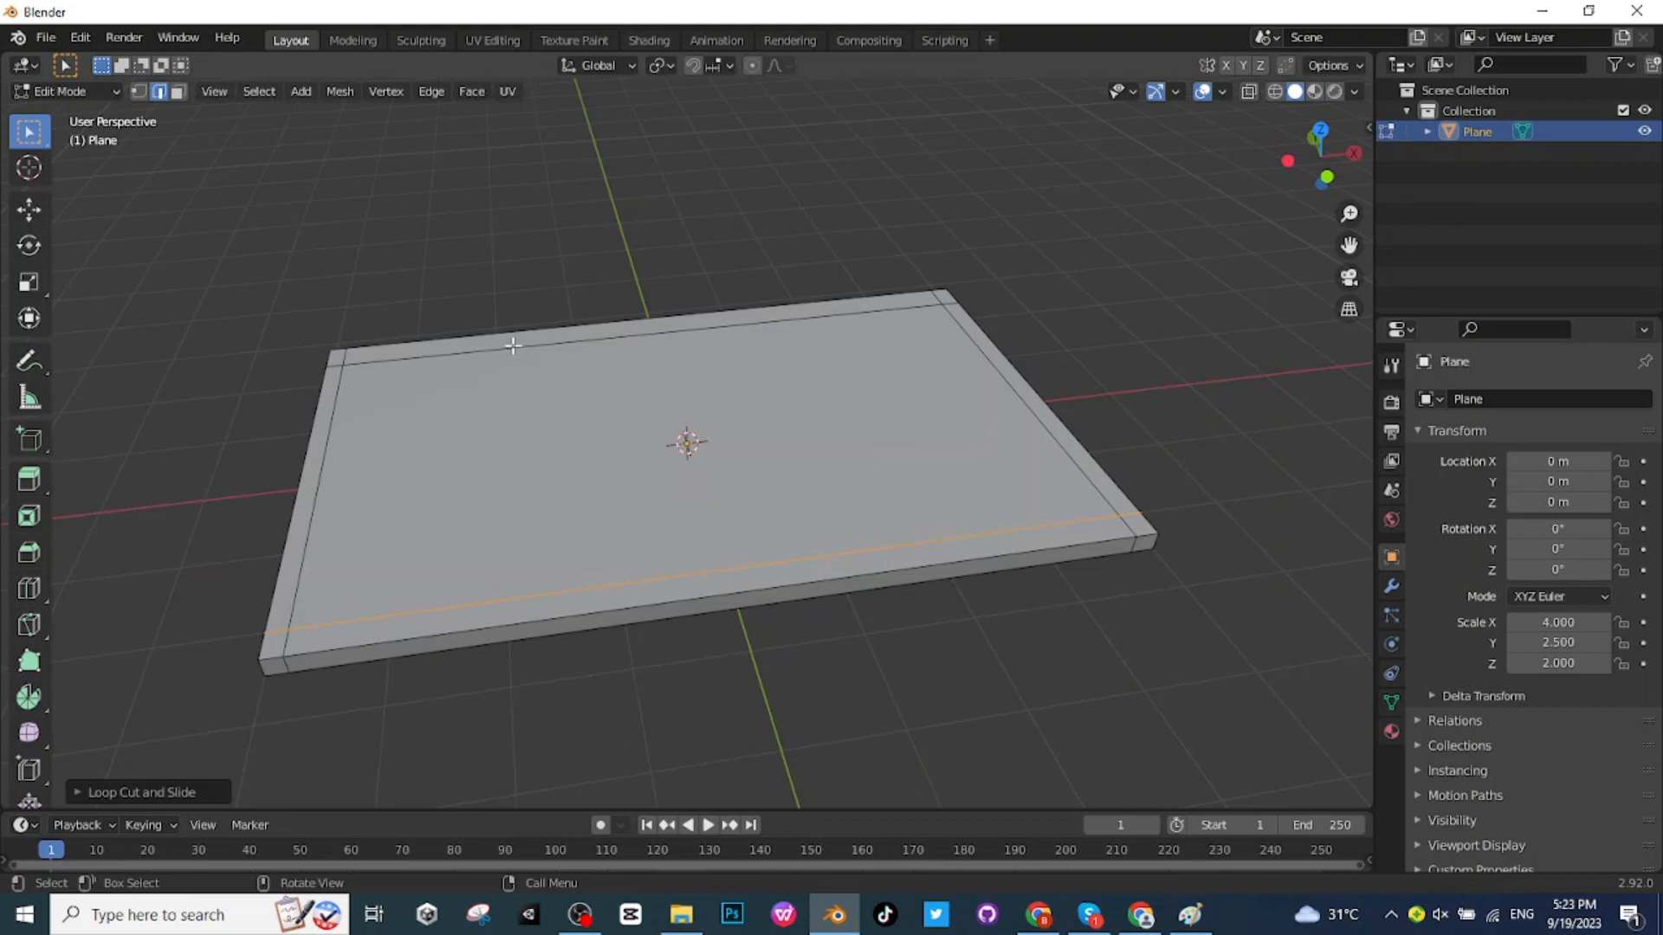
mouse_move(1237, 570)
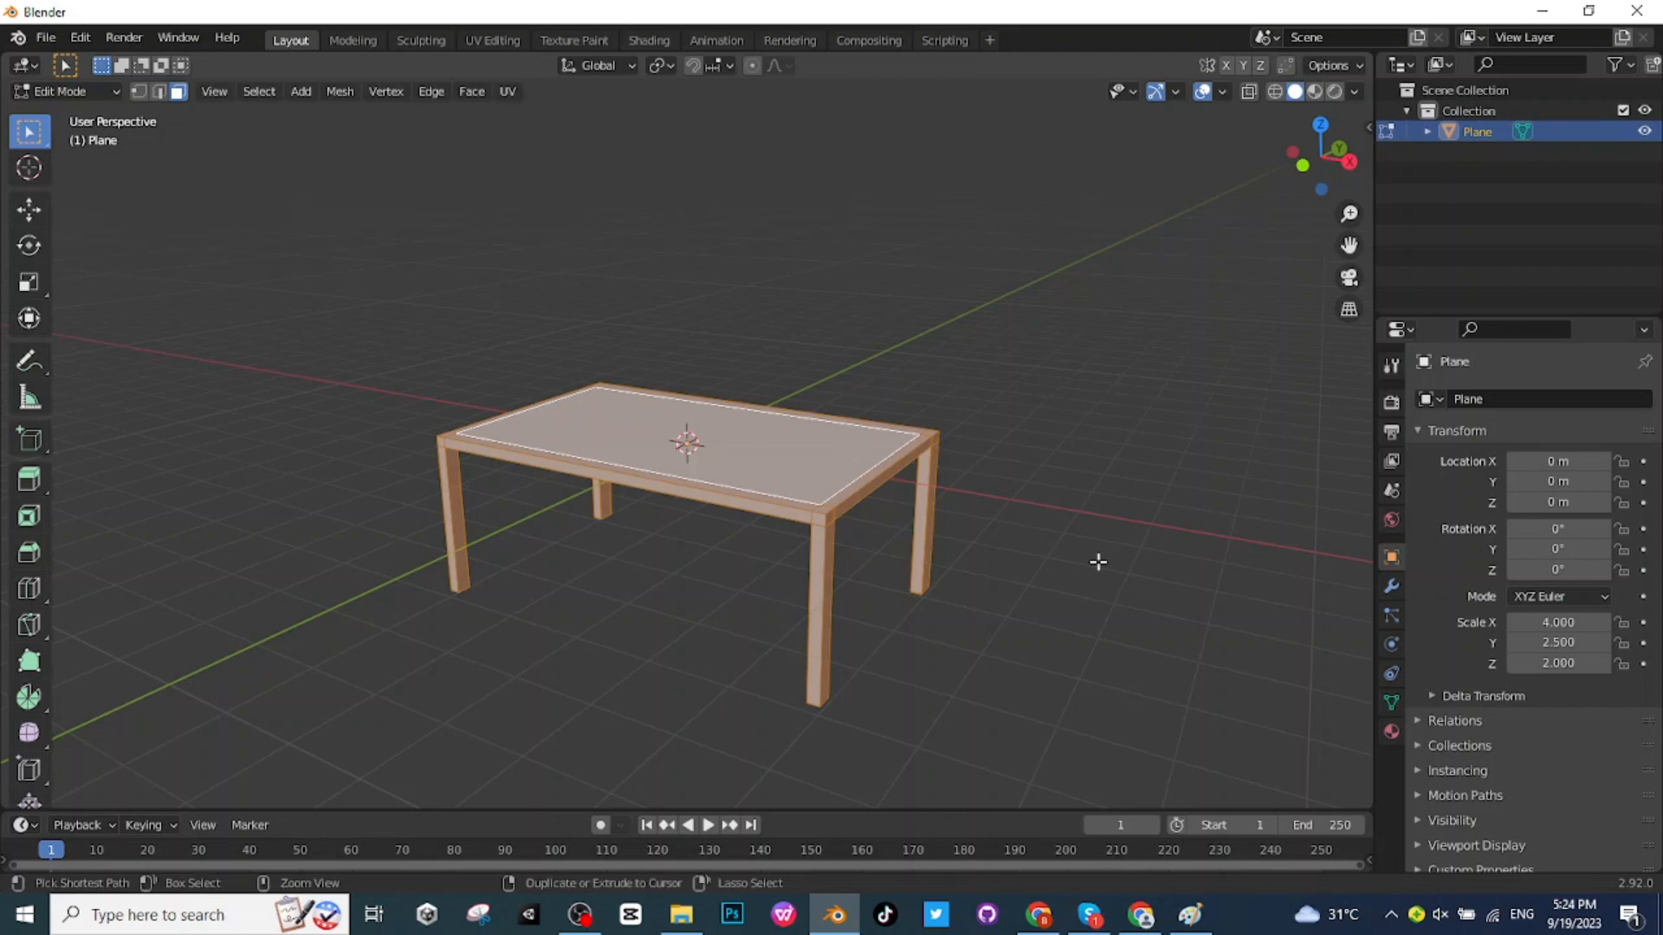
Leave Edit Mode for Object Mode after extruding the four corner legs.
left_click(64, 92)
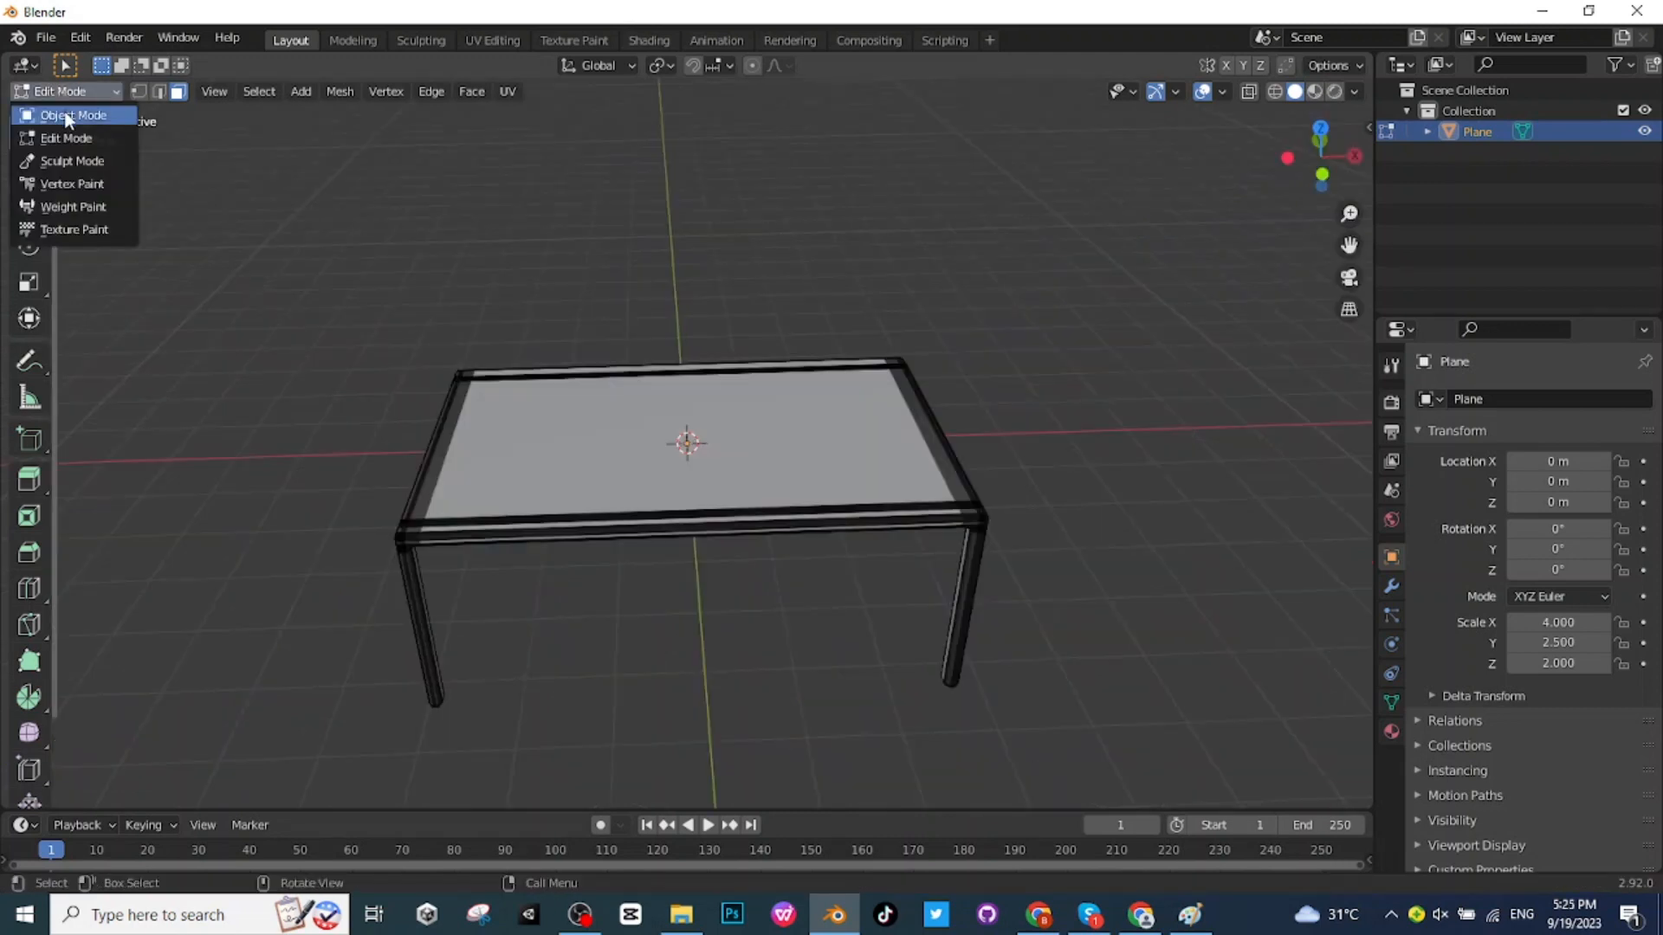
left_click(72, 114)
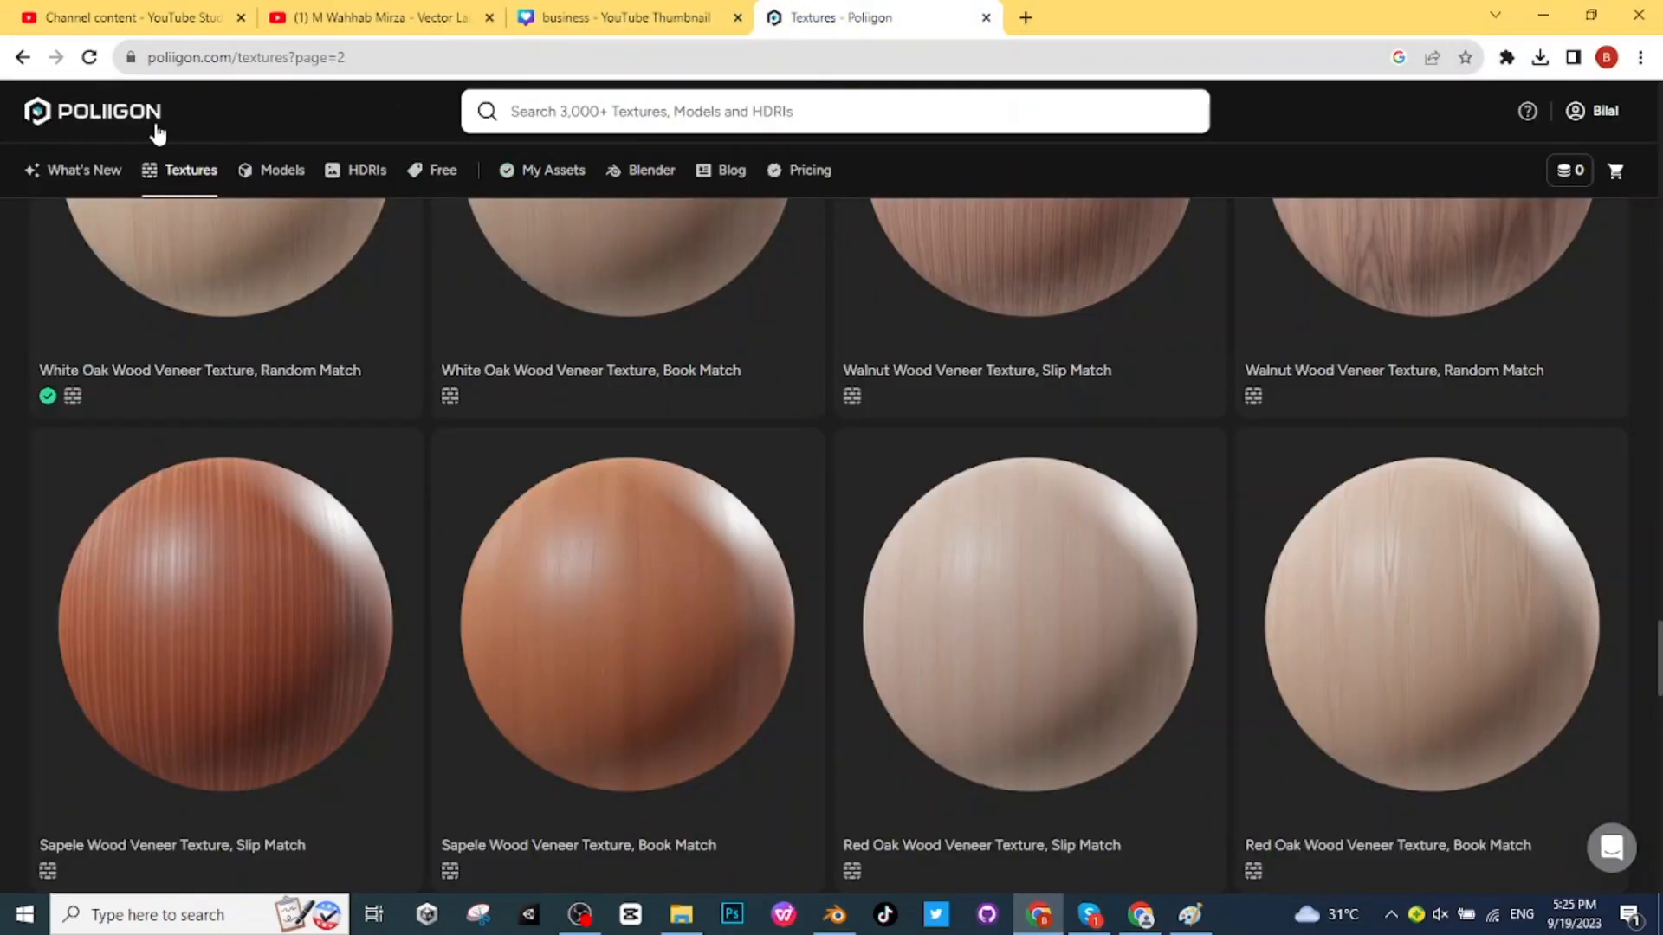
Return to Poliigon's texture categories page, then switch back to the table in Blender.
left_click(190, 170)
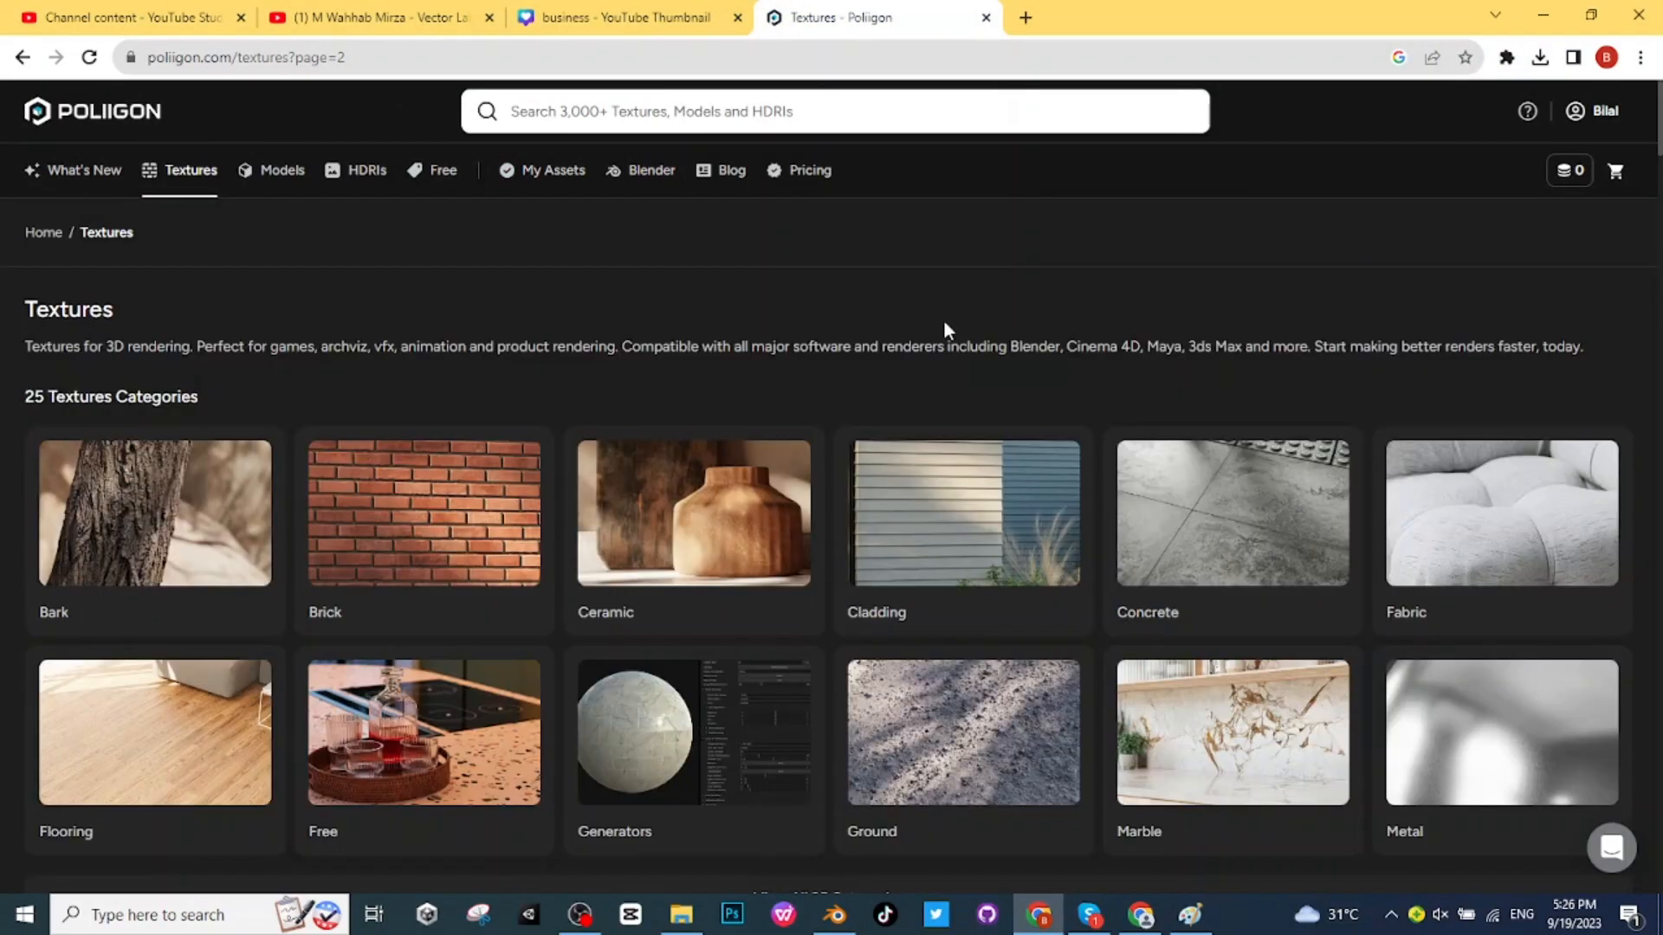
mouse_move(385, 244)
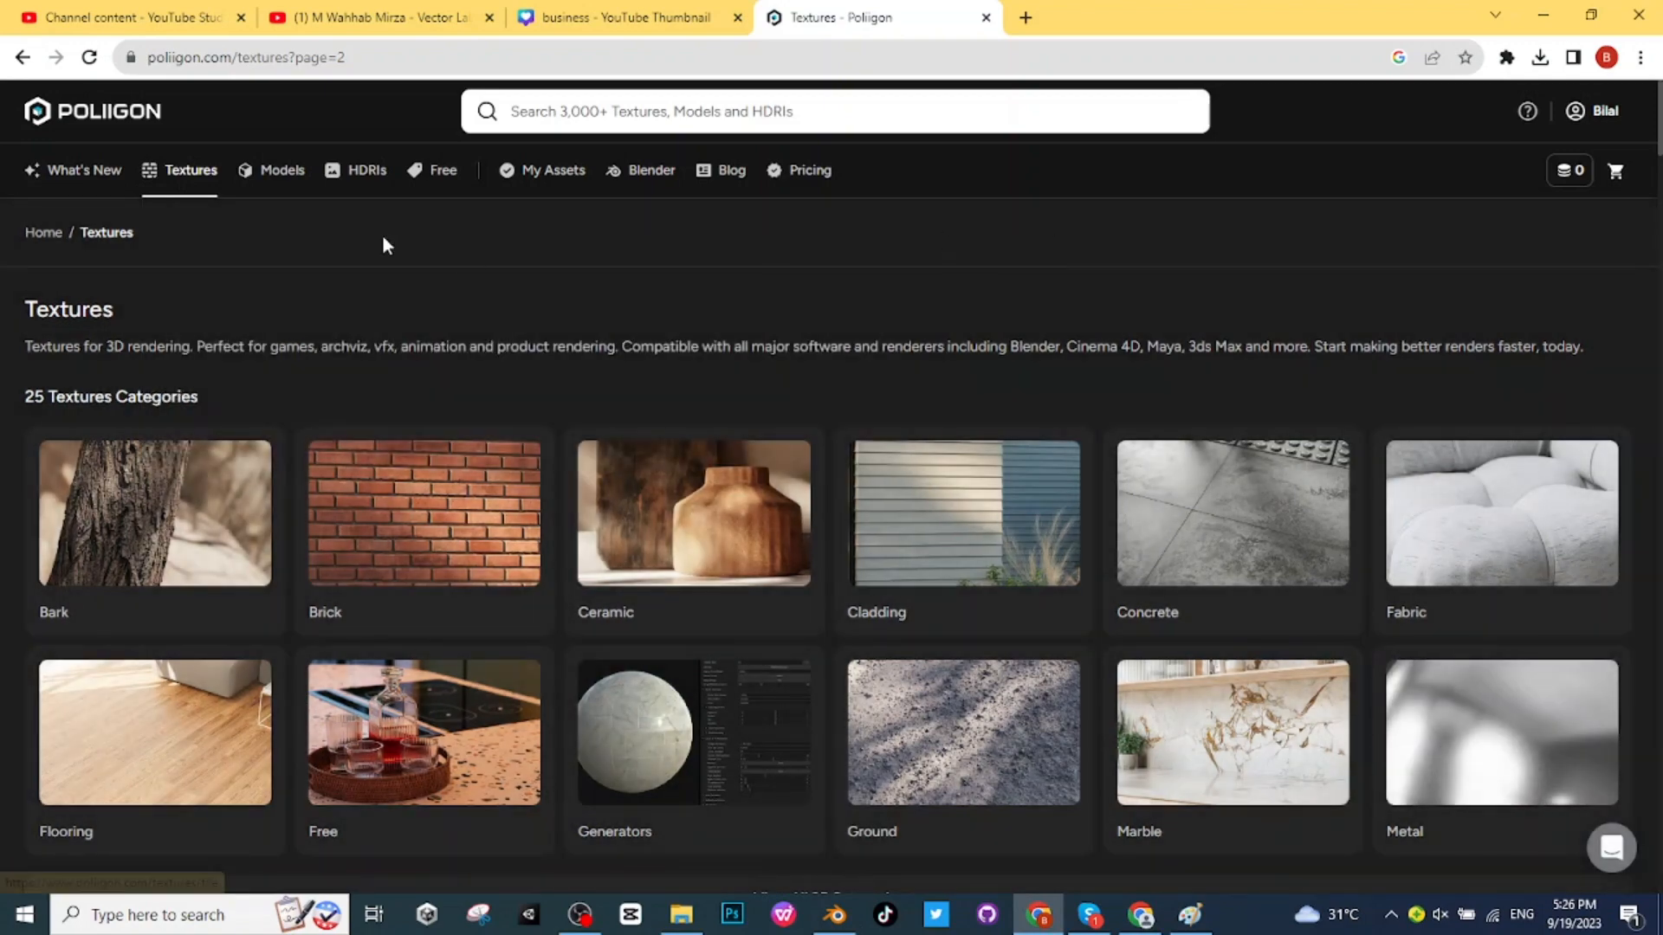
left_click(193, 170)
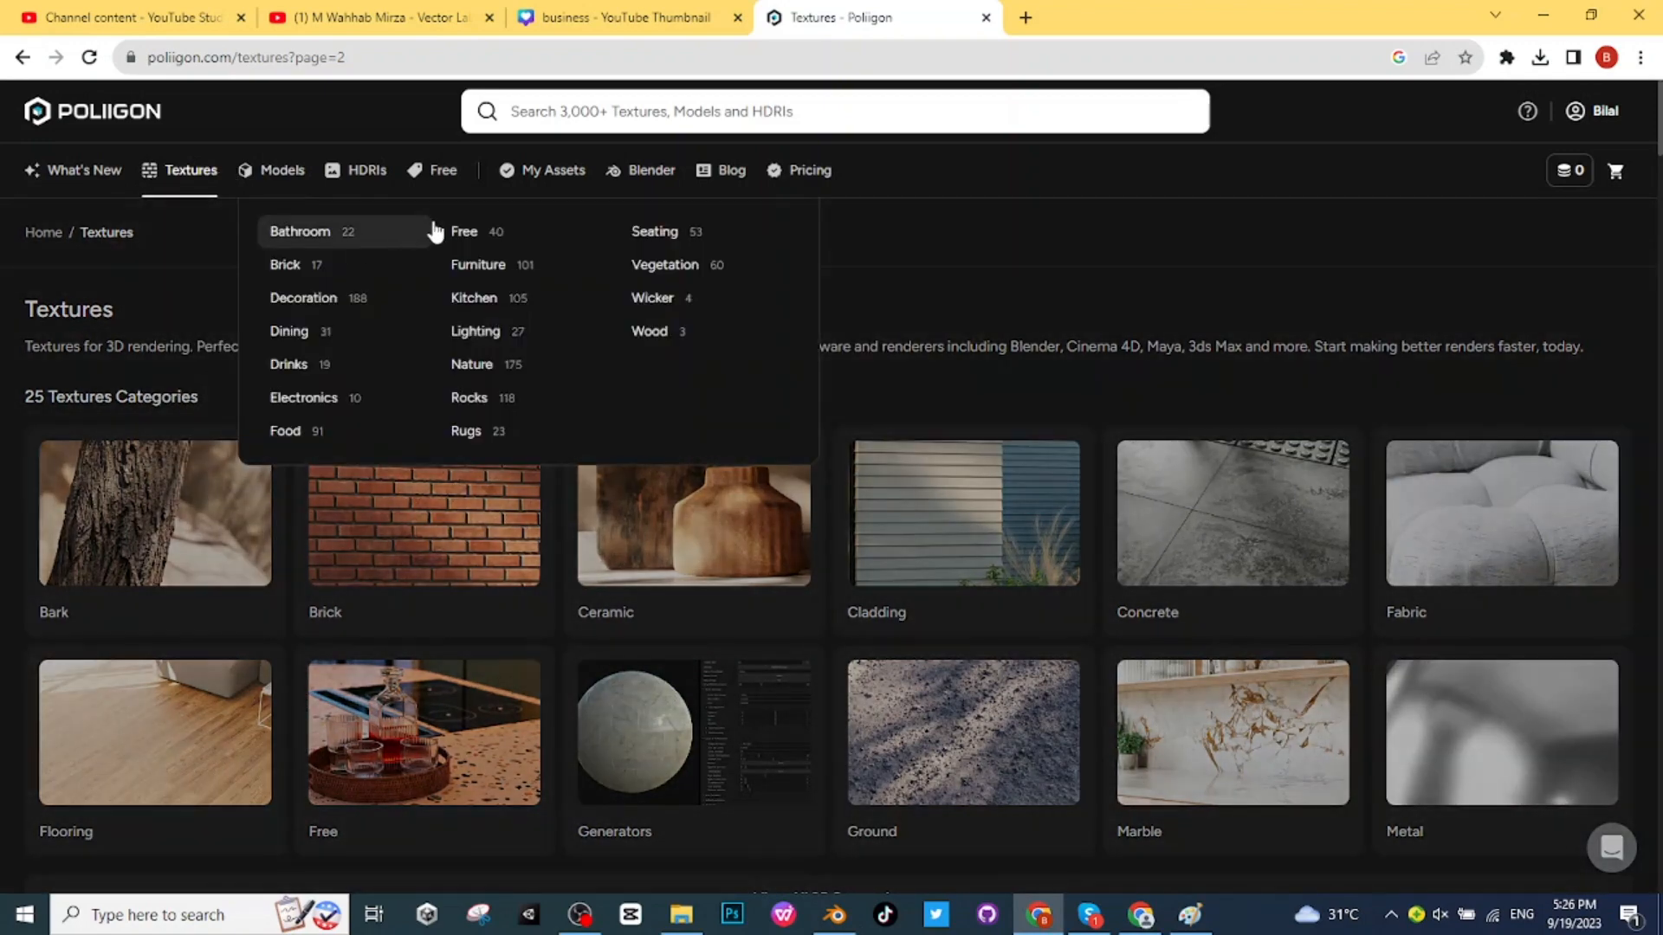
mouse_move(826, 462)
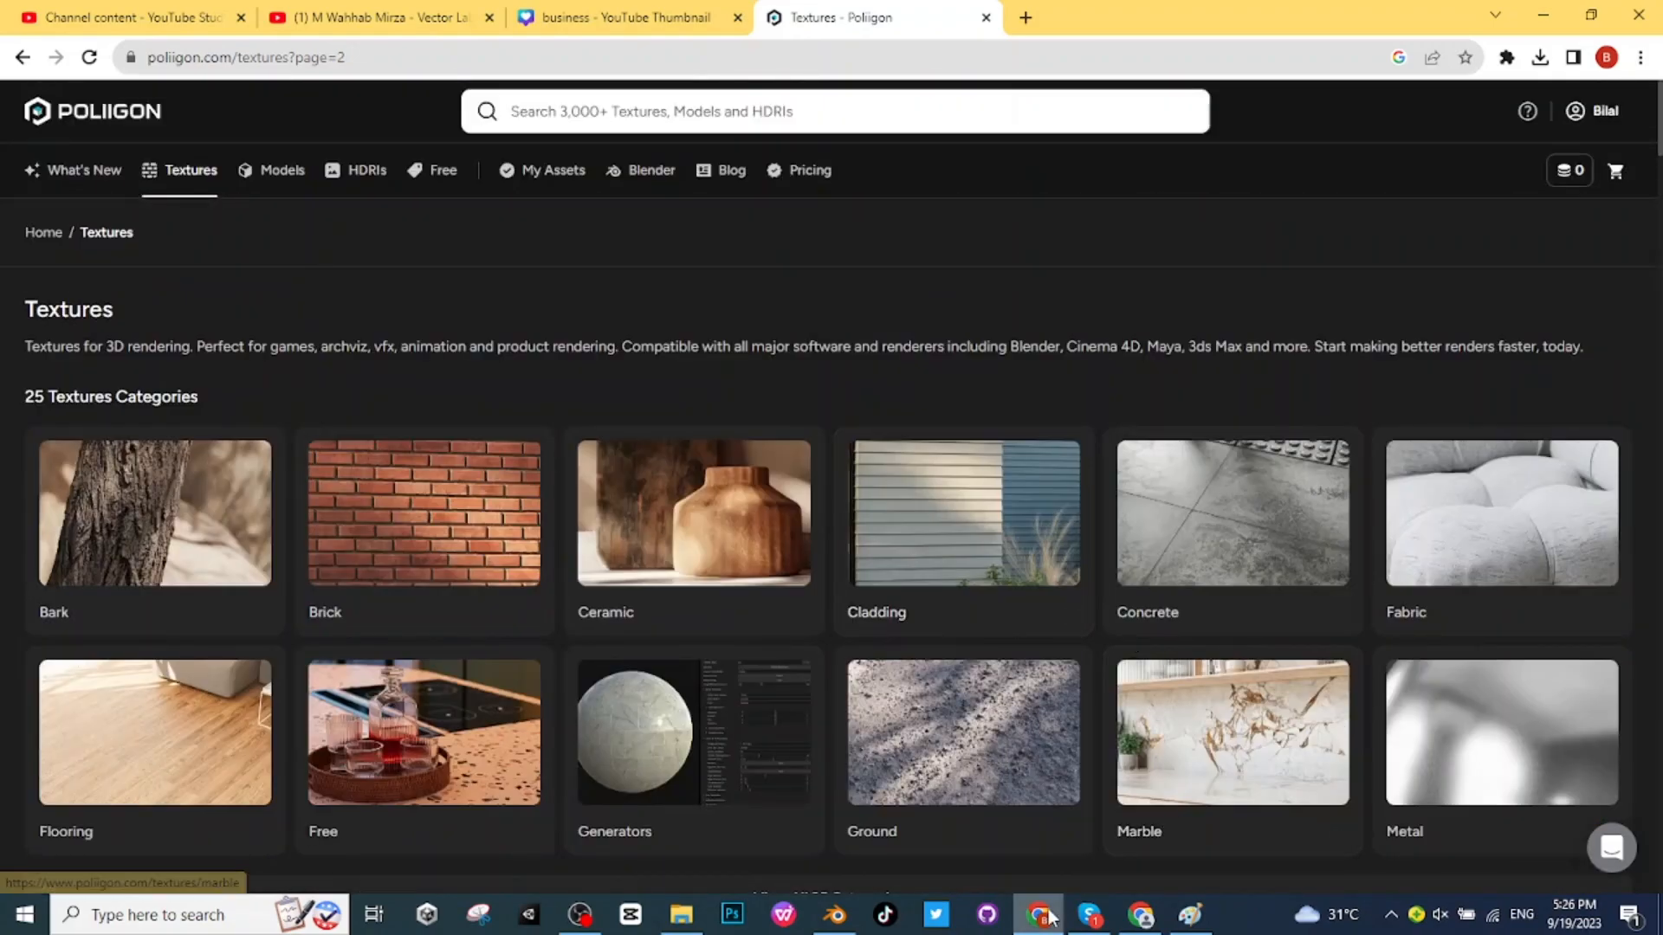
left_click(835, 914)
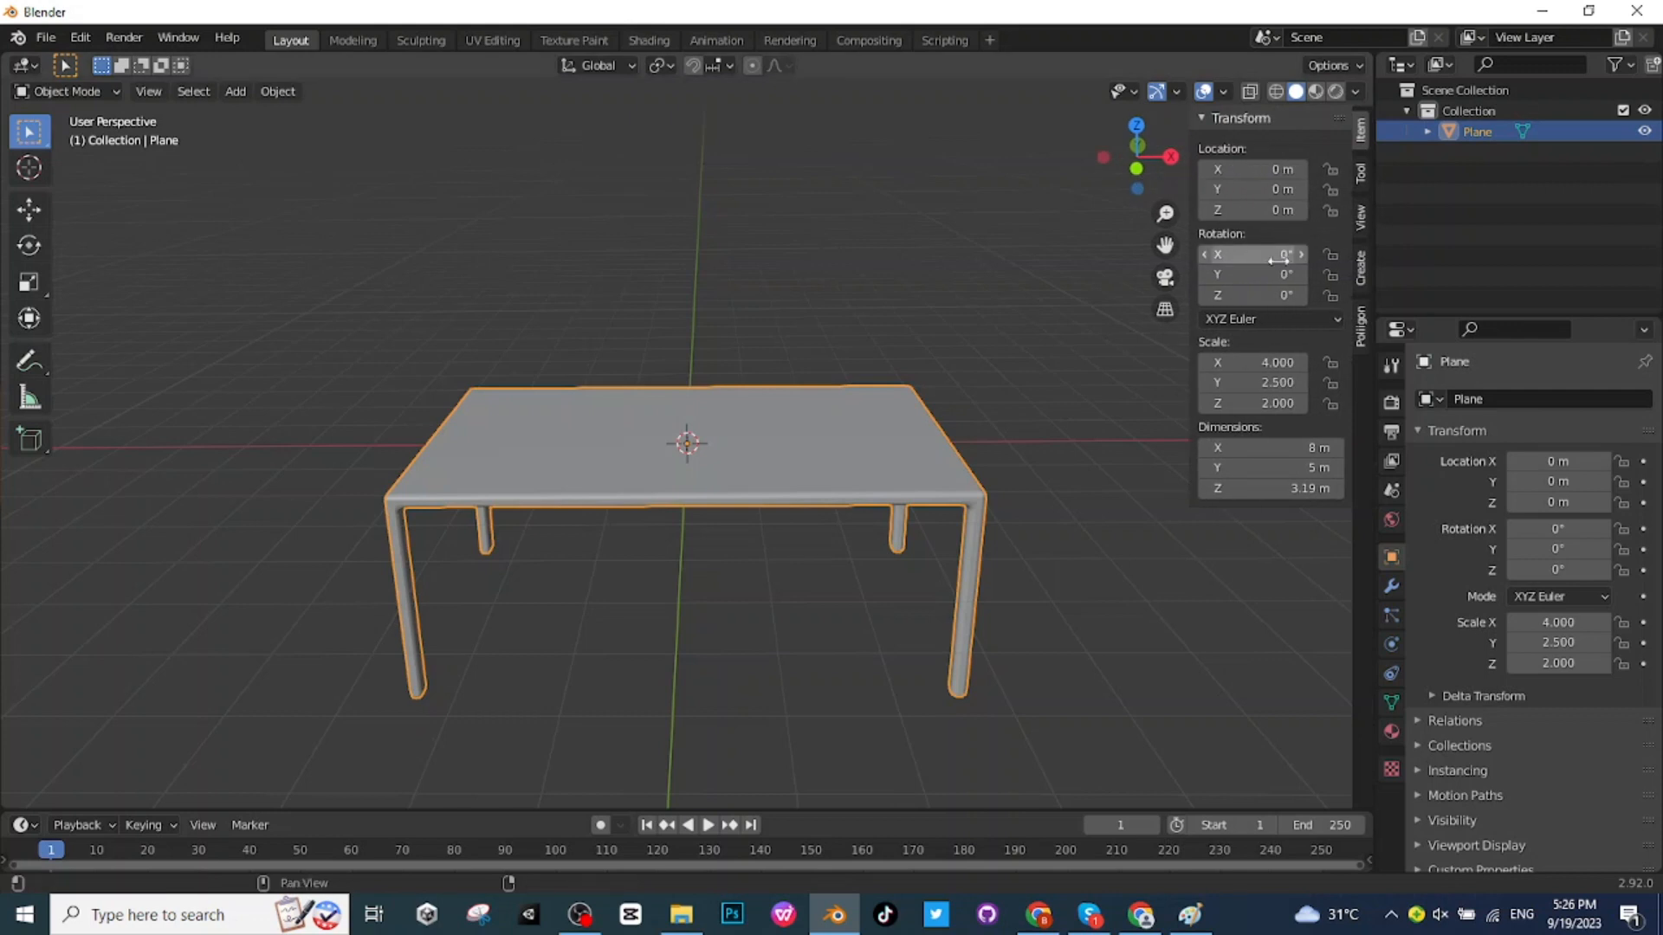
Show the Poliigon add-on panel and scroll to the VeneerWhite Matched material.
left_click(1361, 334)
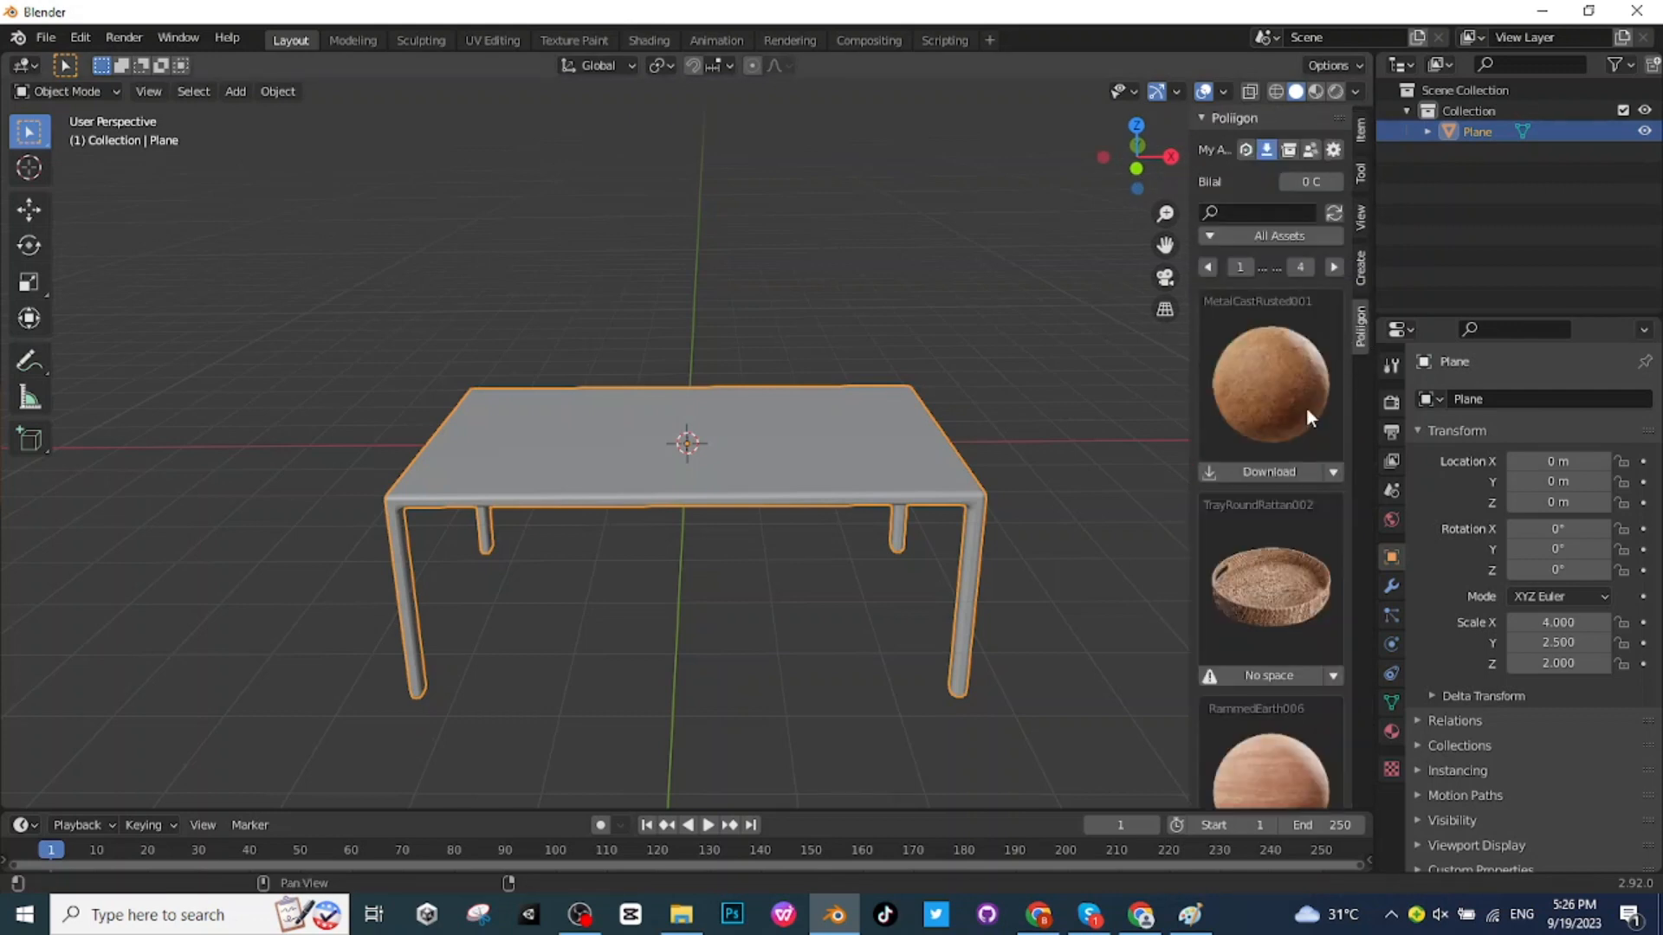
mouse_move(1271, 206)
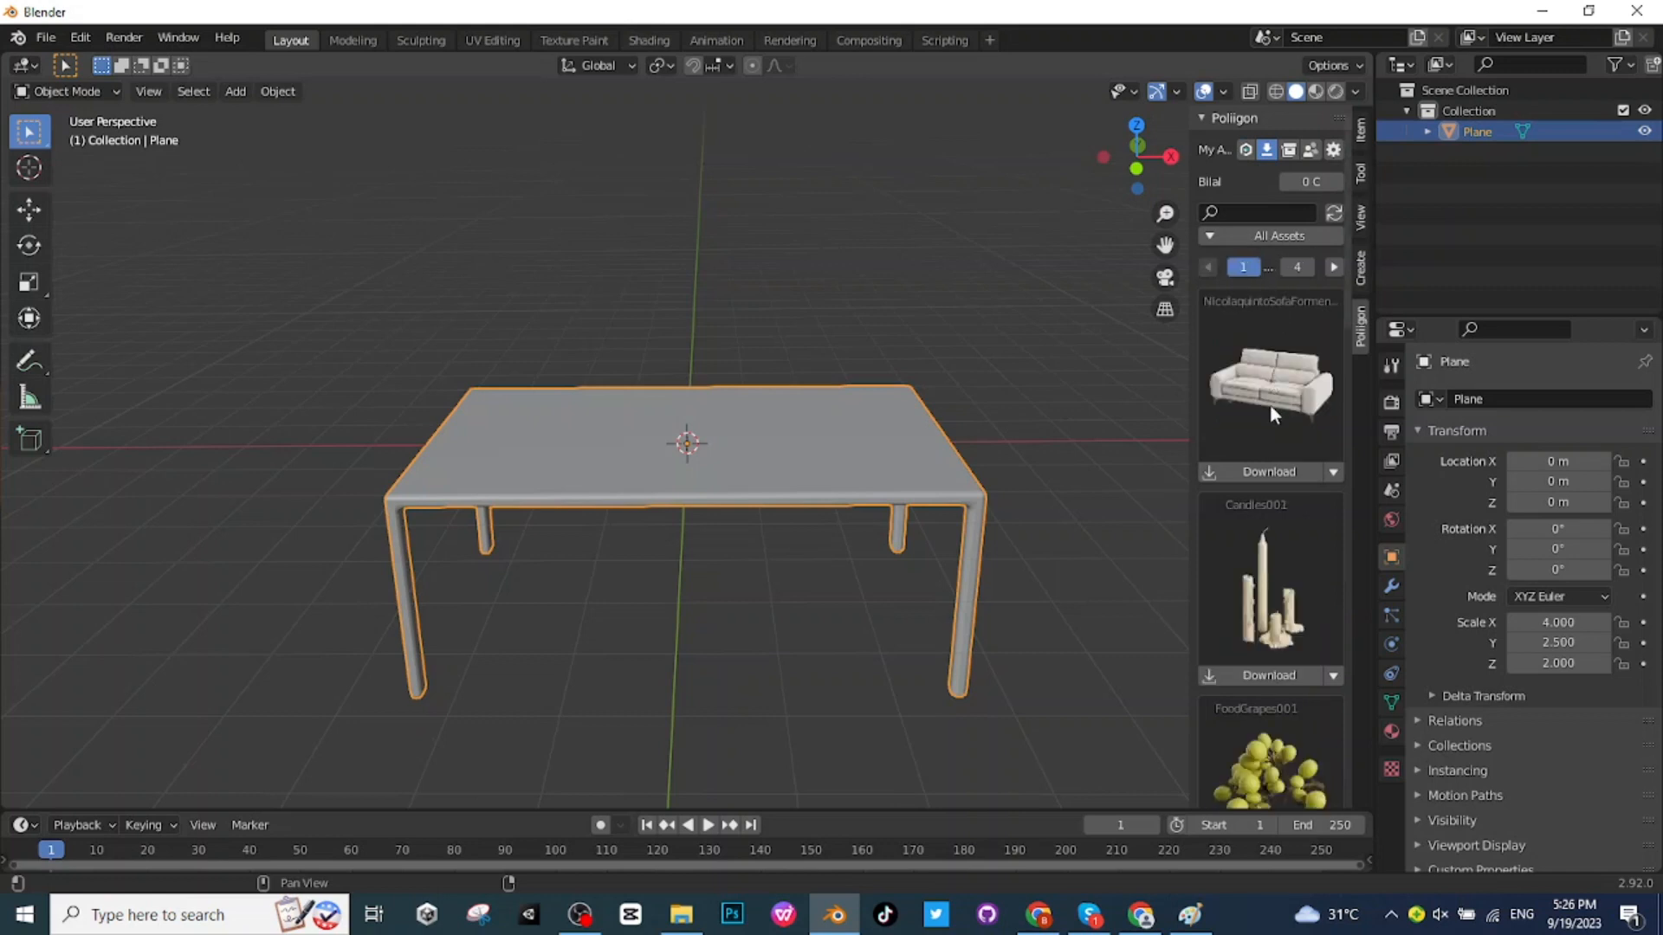
scroll("down", 3)
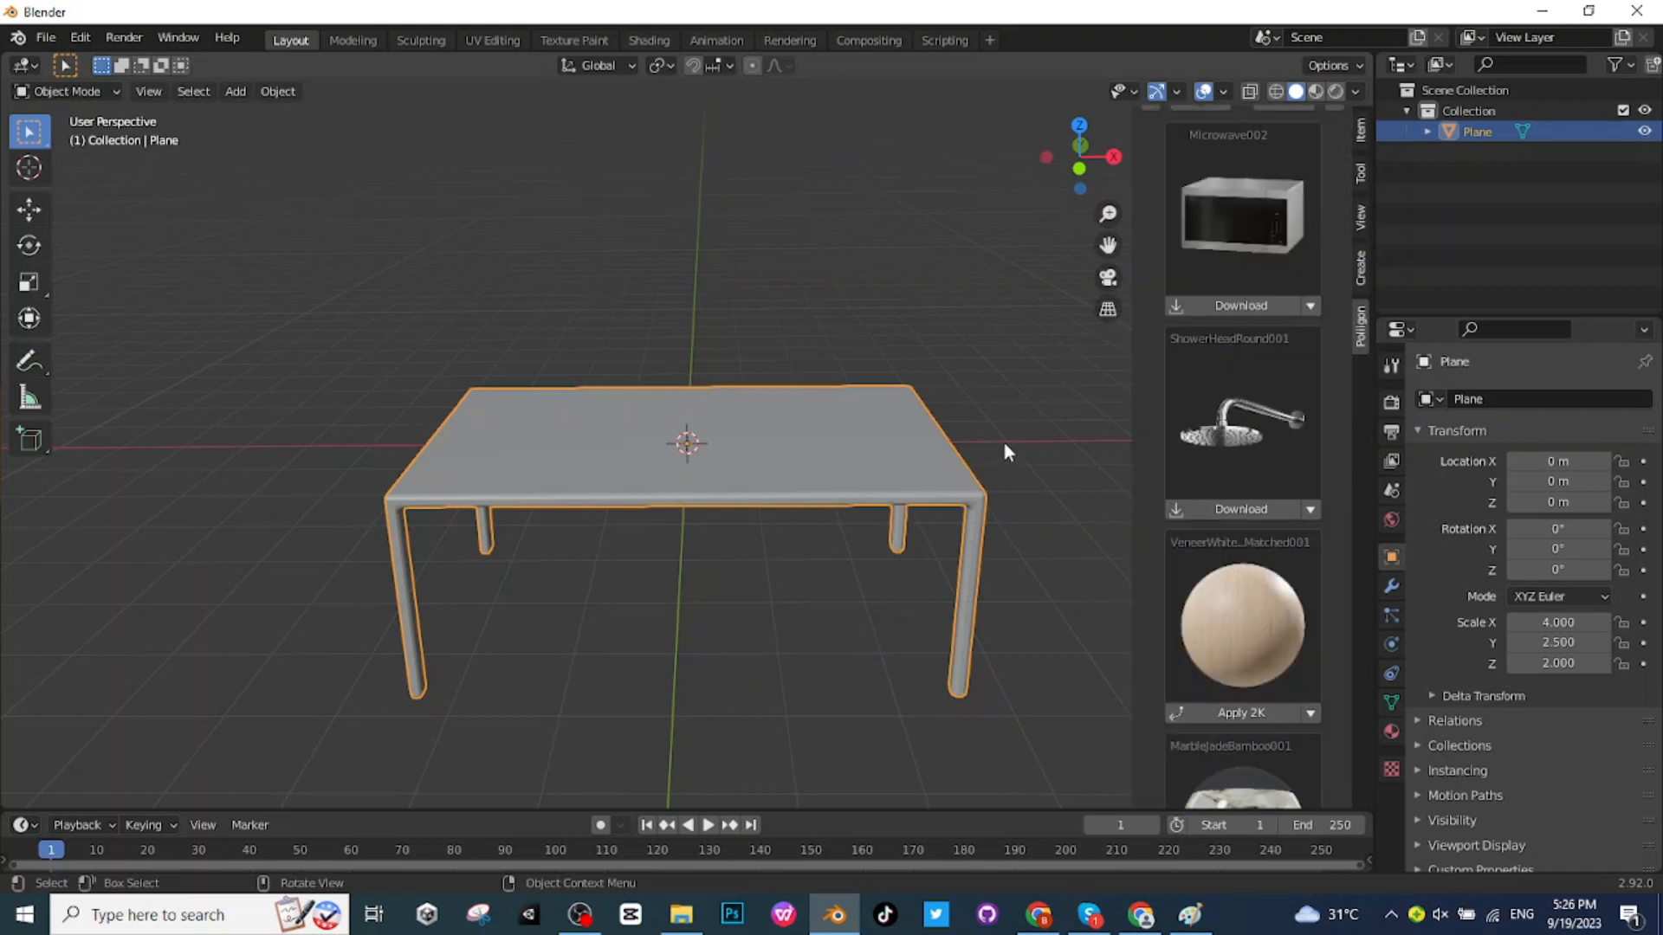
mouse_move(1316, 92)
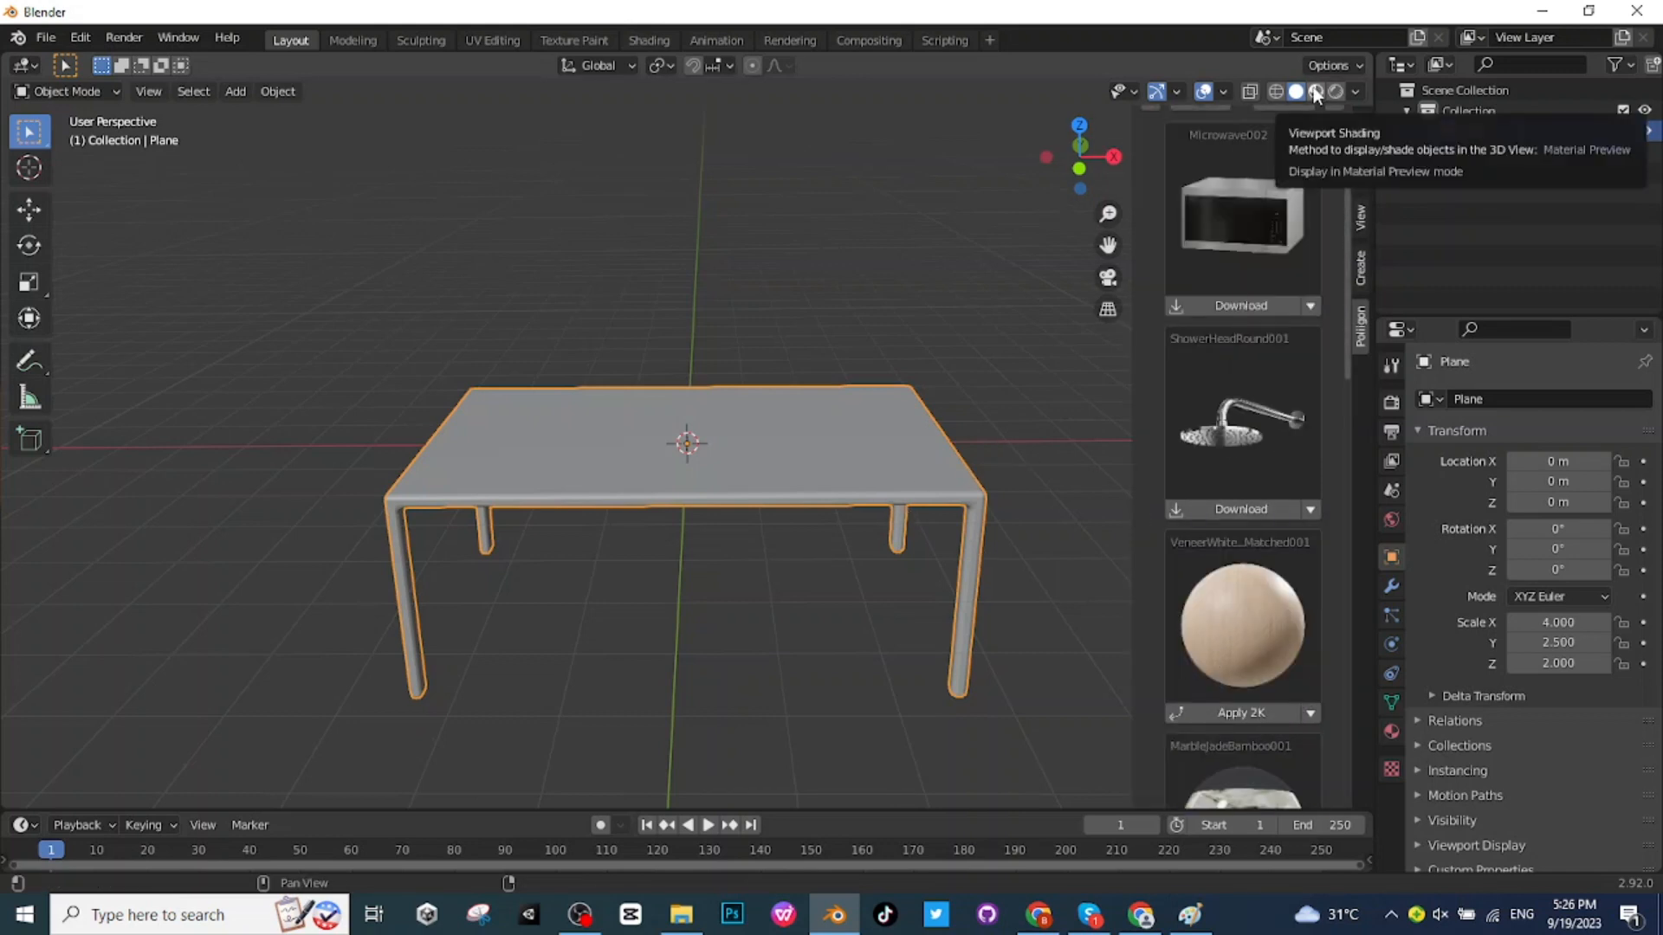
Switch to Material Preview shading and apply the 2K light wood veneer to the table.
left_click(1316, 92)
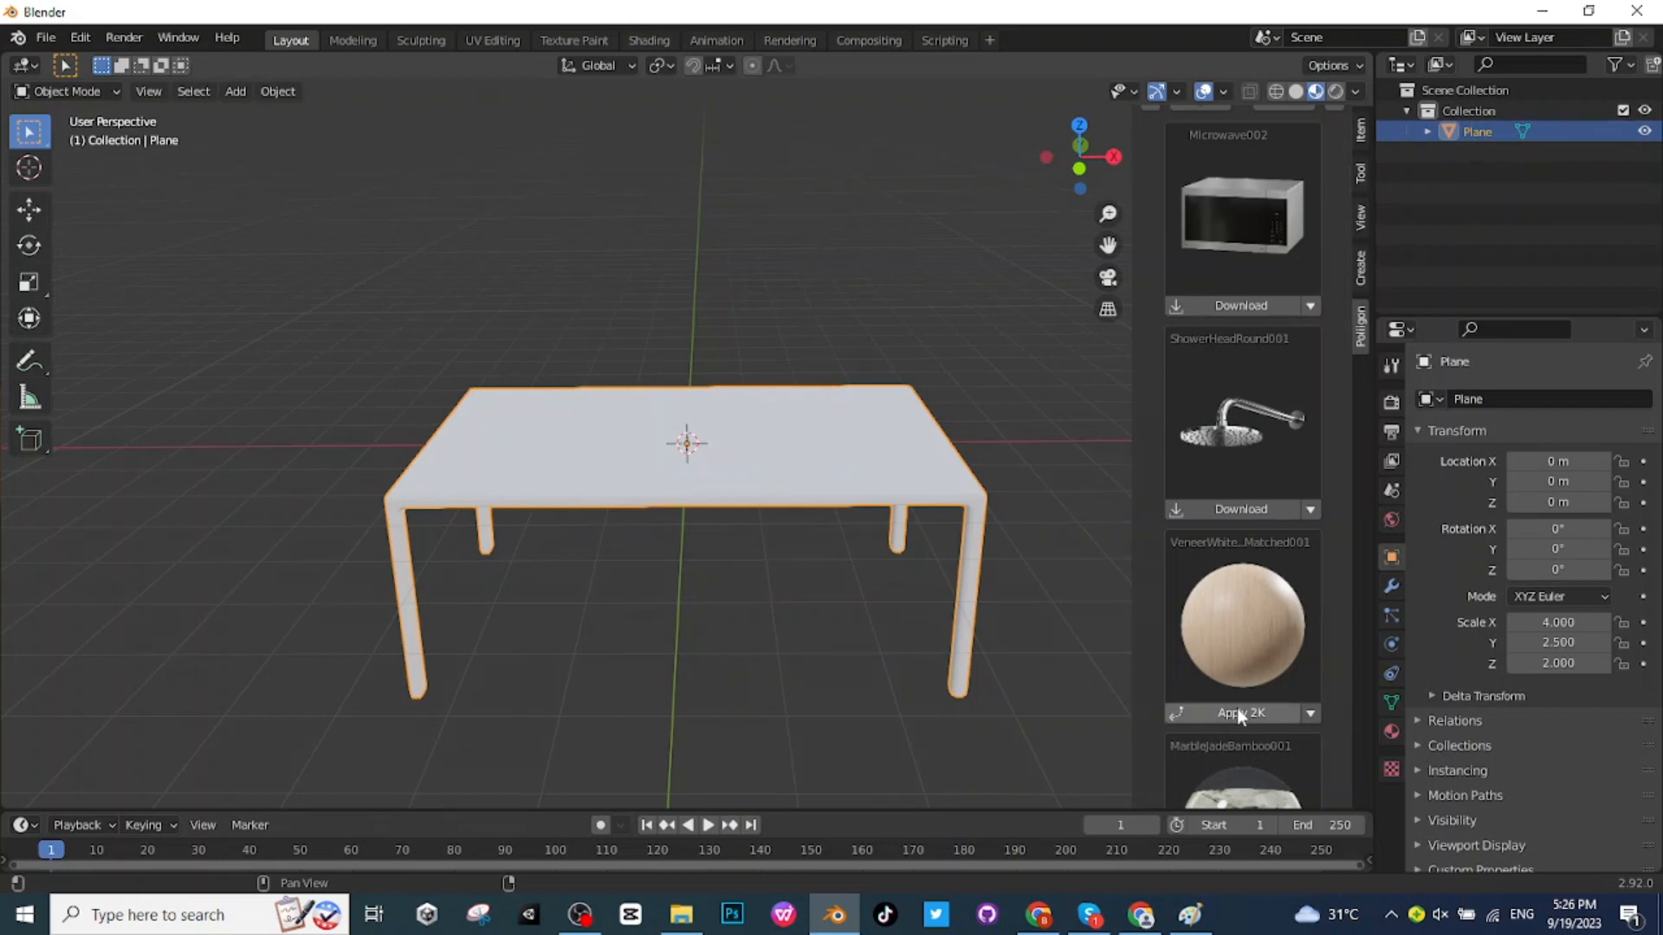
left_click(1238, 712)
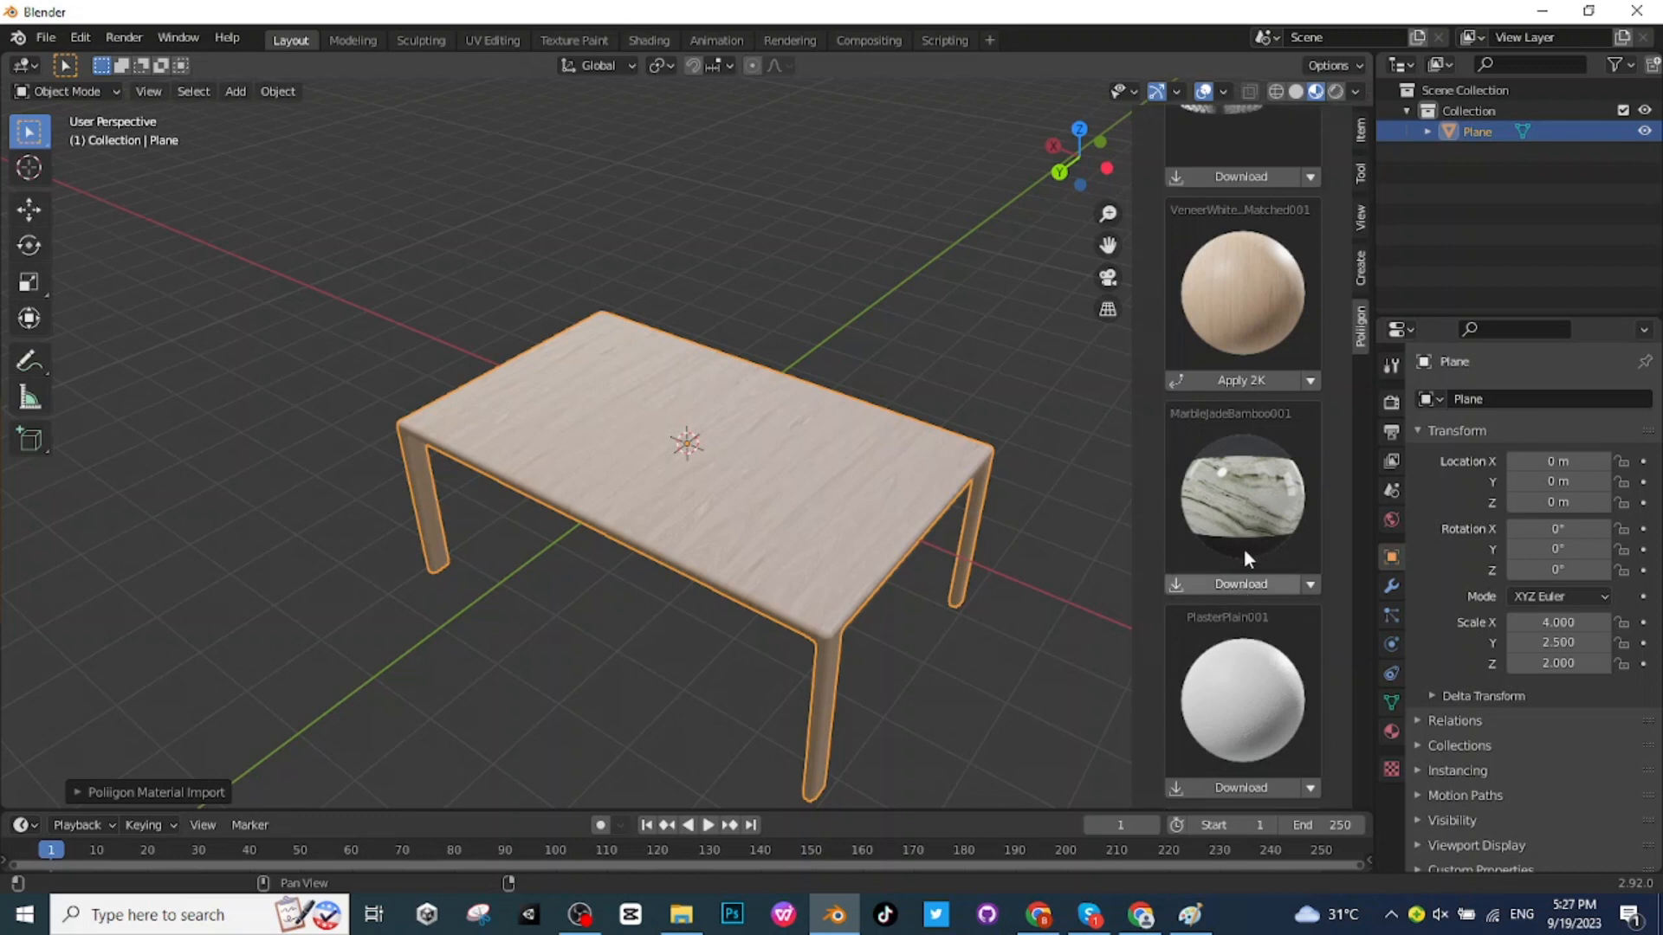
scroll("up", 3)
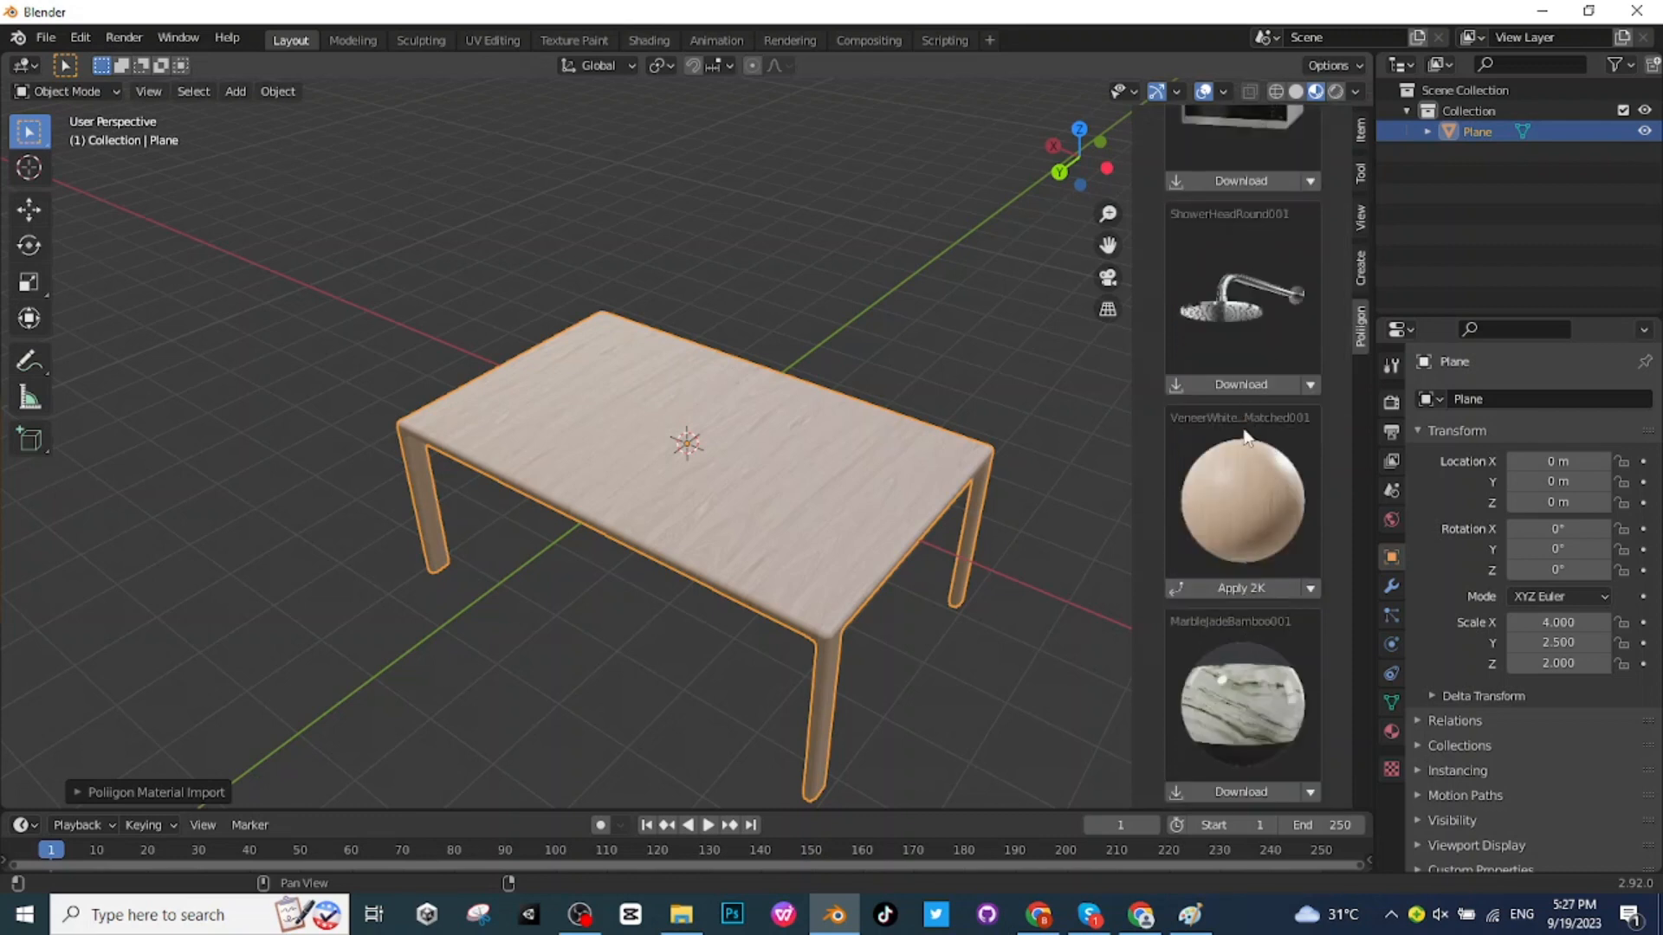
scroll("up", 3)
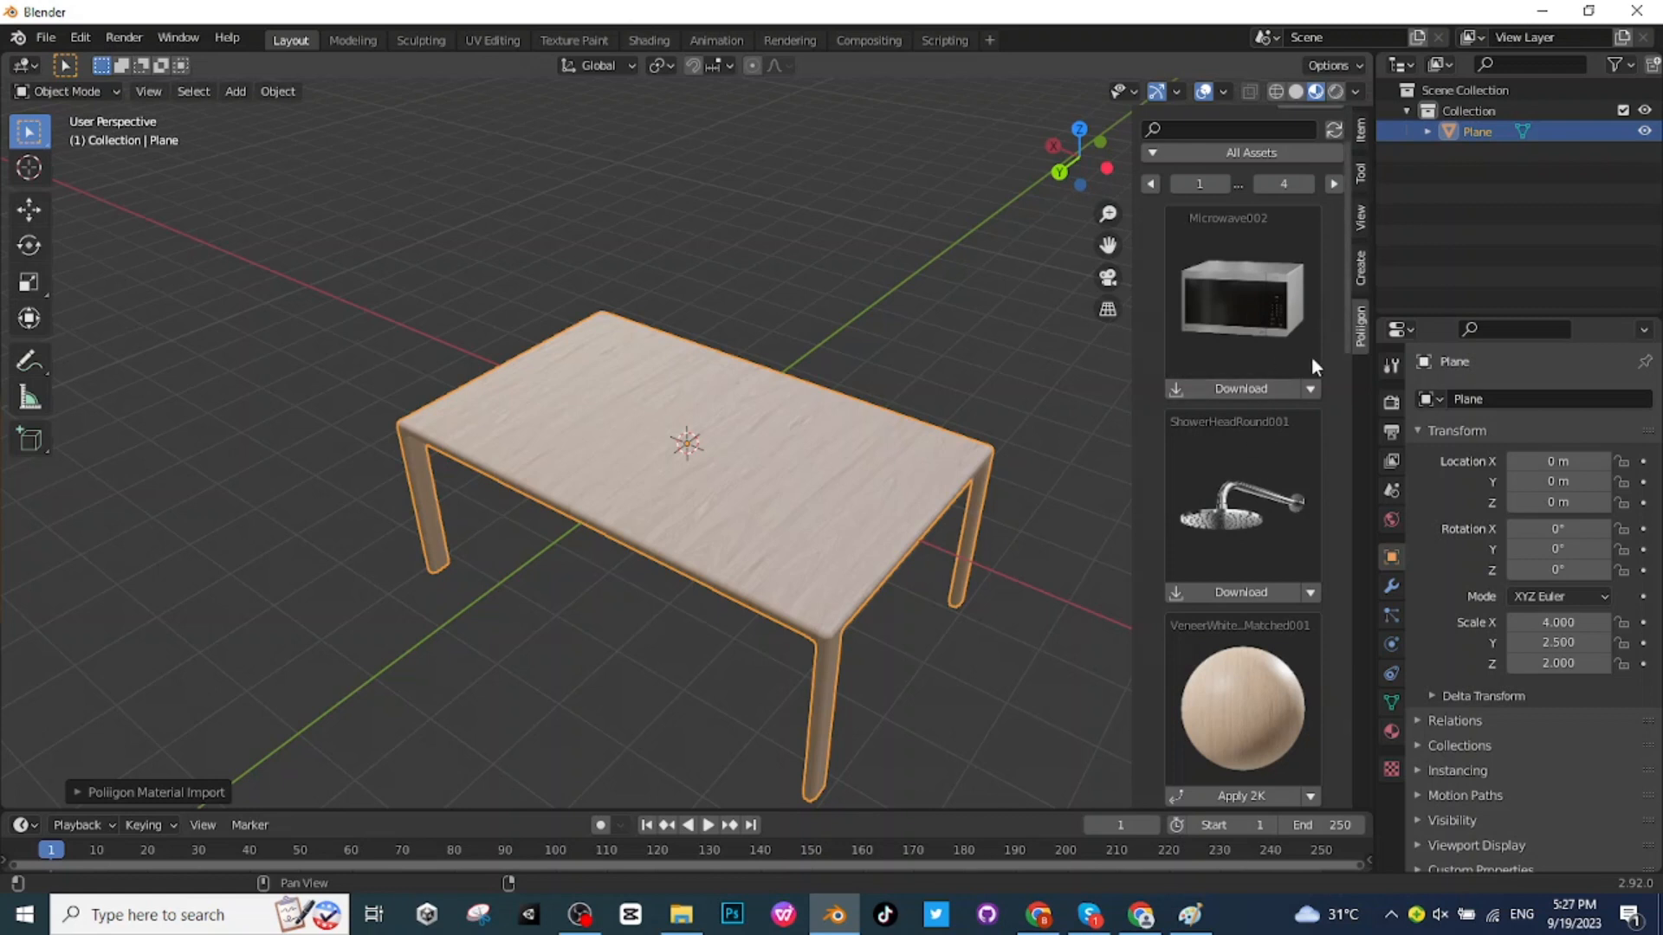
mouse_move(1368, 324)
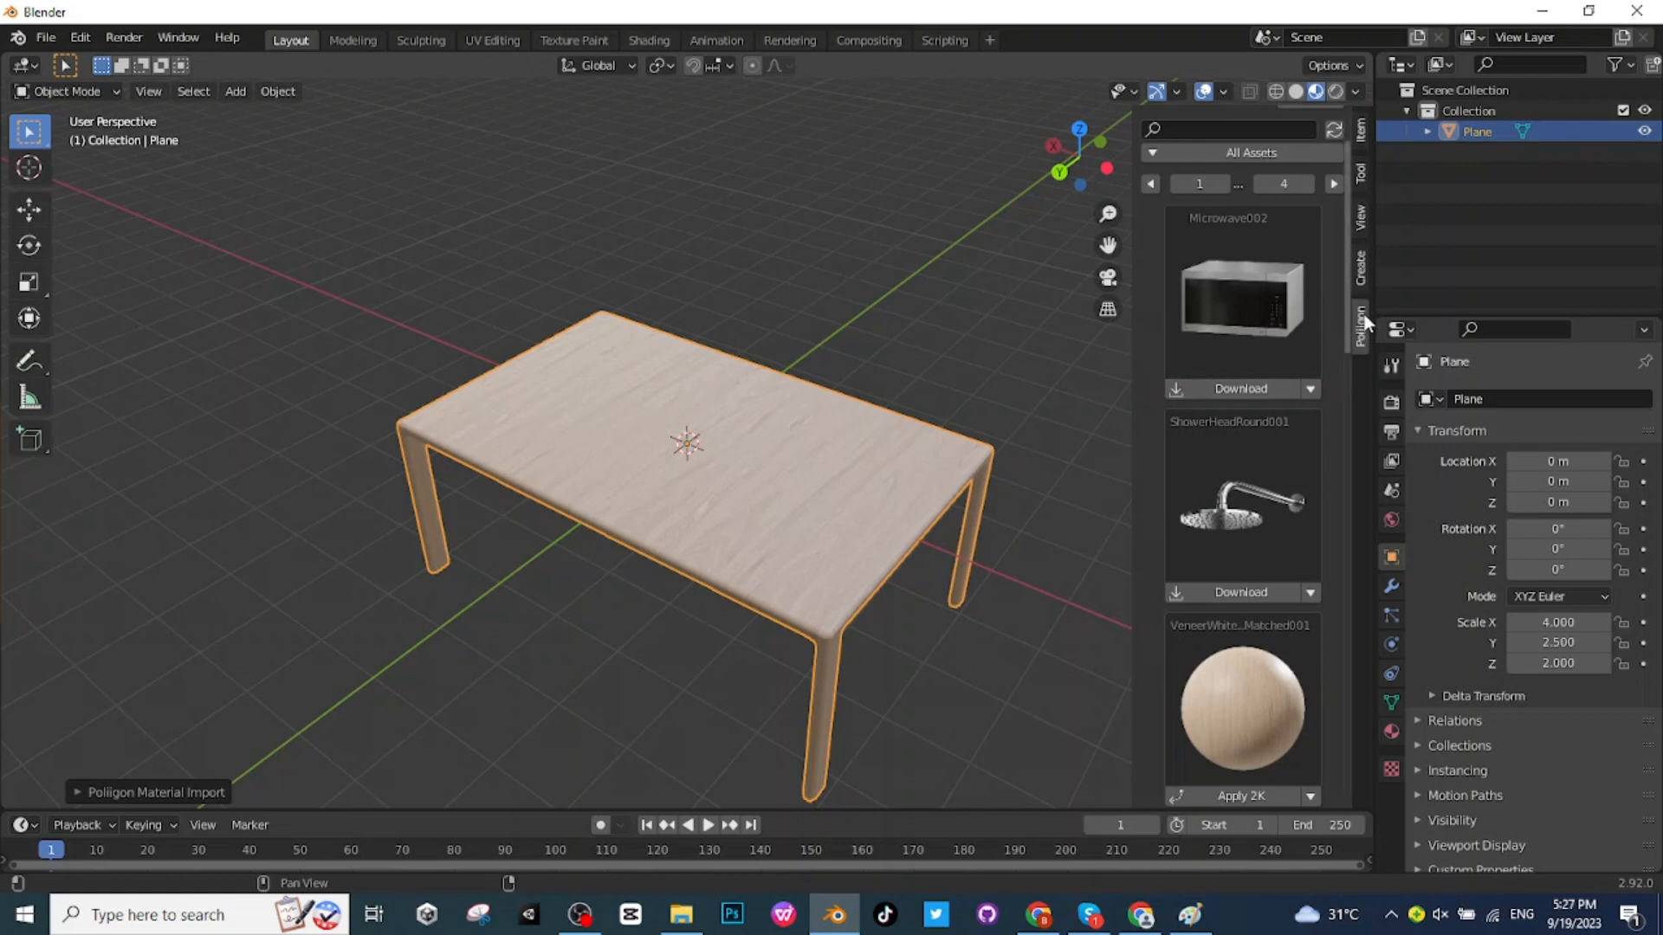